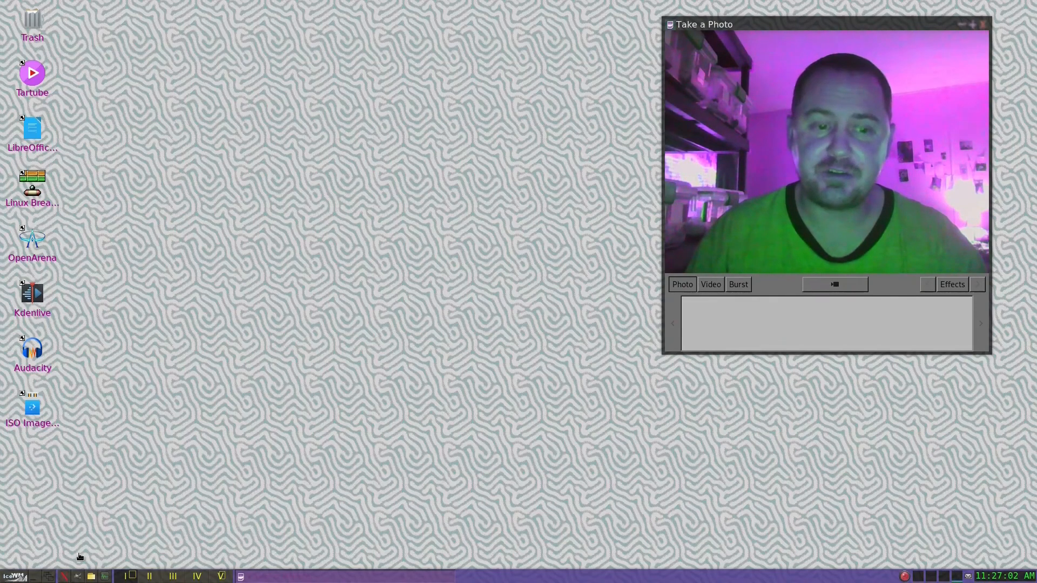
- Launch PCManFM at /home/dan from the IceWM taskbar
click(11, 576)
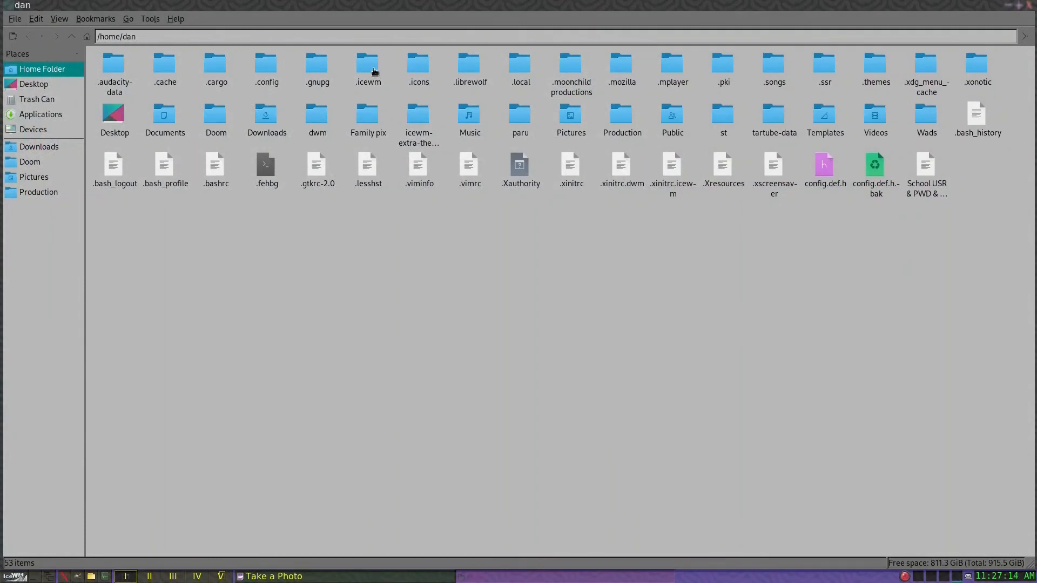
- Browse into .icewm, try opening the menu file, then close PCManFM
double_click(367, 66)
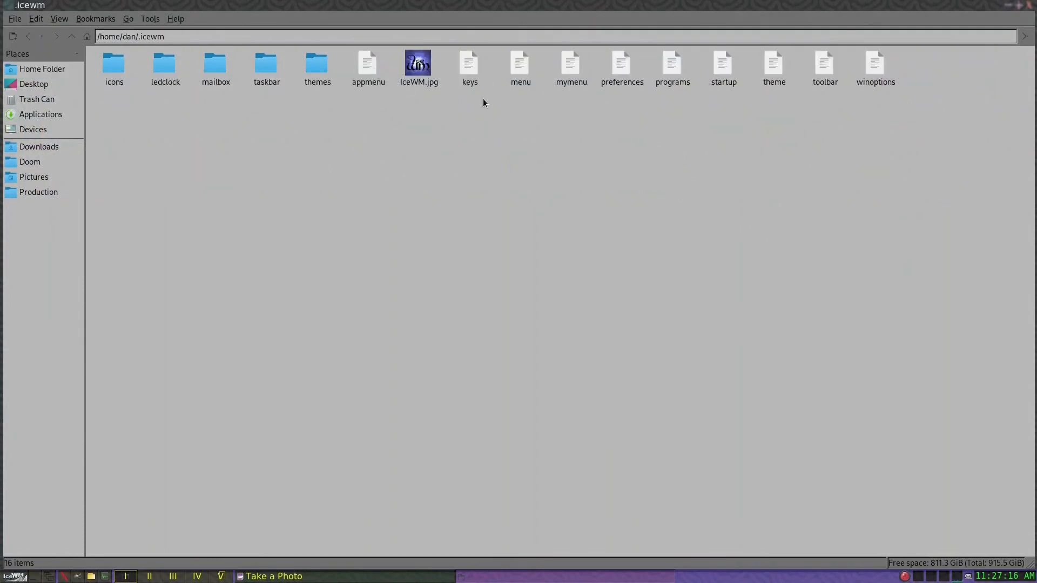
mouse_move(686, 166)
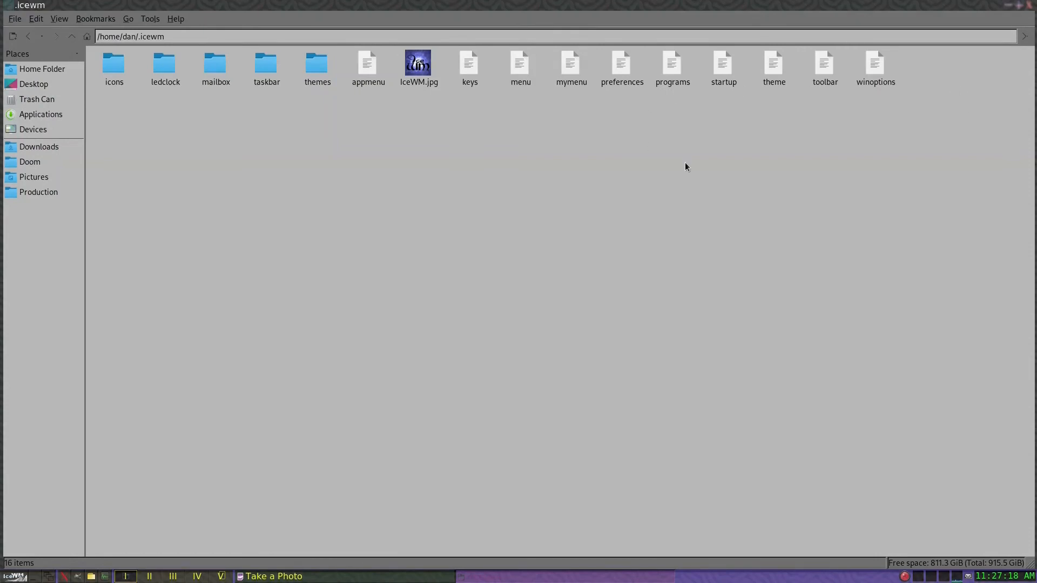
mouse_move(523, 66)
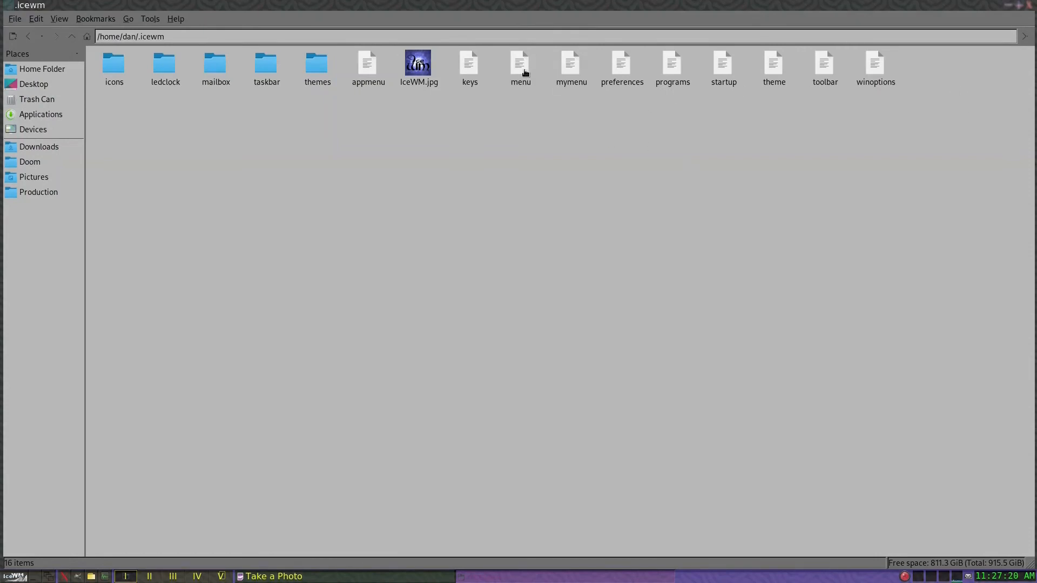
double_click(520, 66)
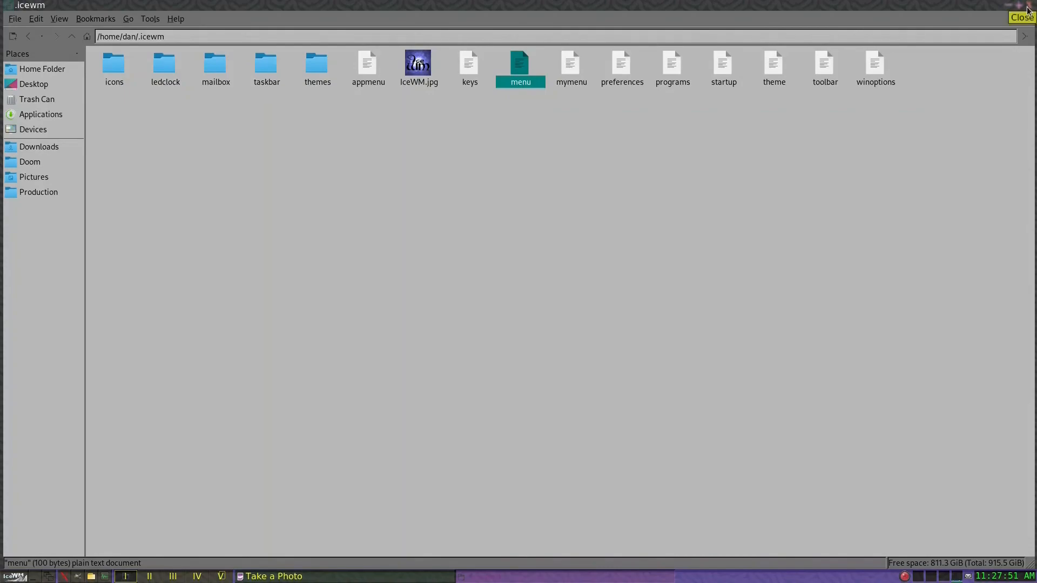
click(1021, 18)
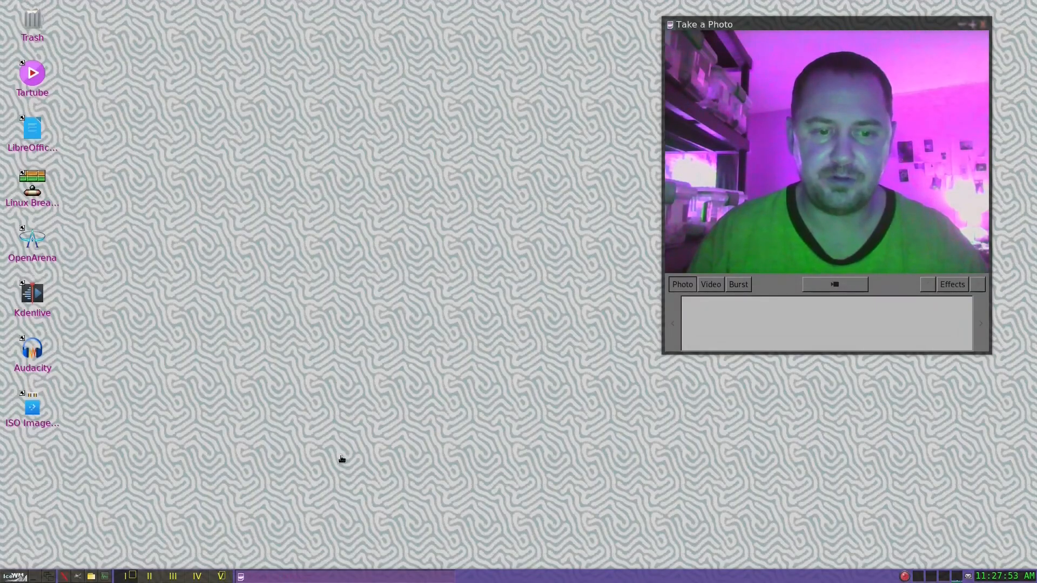
mouse_move(77, 489)
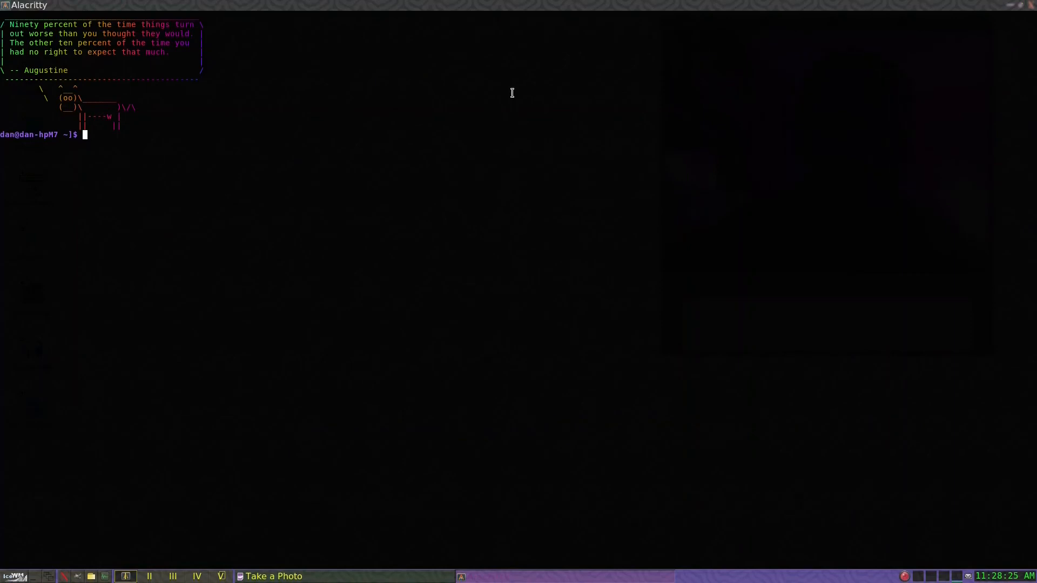
- Open .icewm/mymenu in Vim from the shell to see its eight prog entries
text(vim)
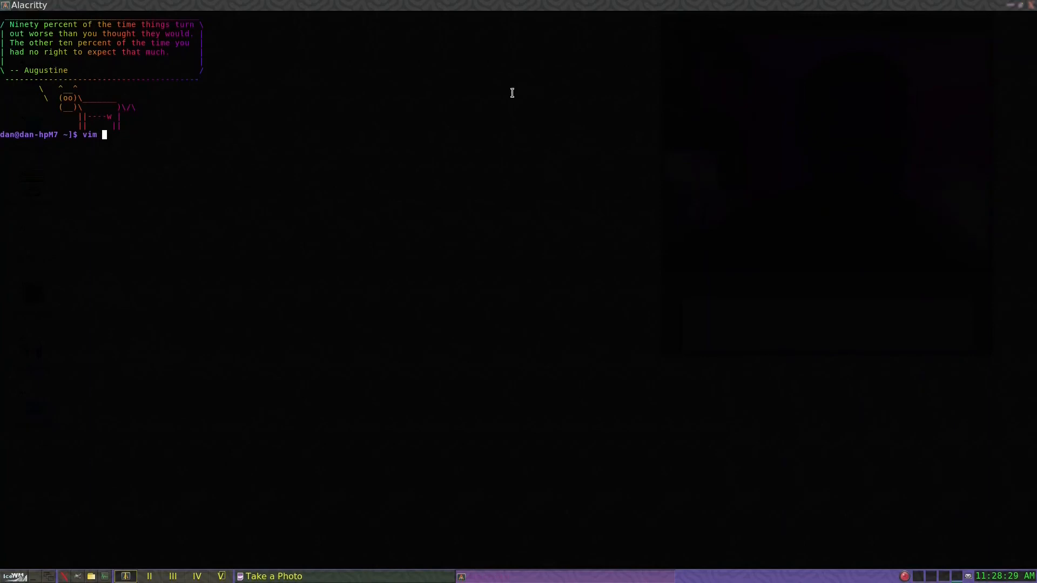
text(.icewm/)
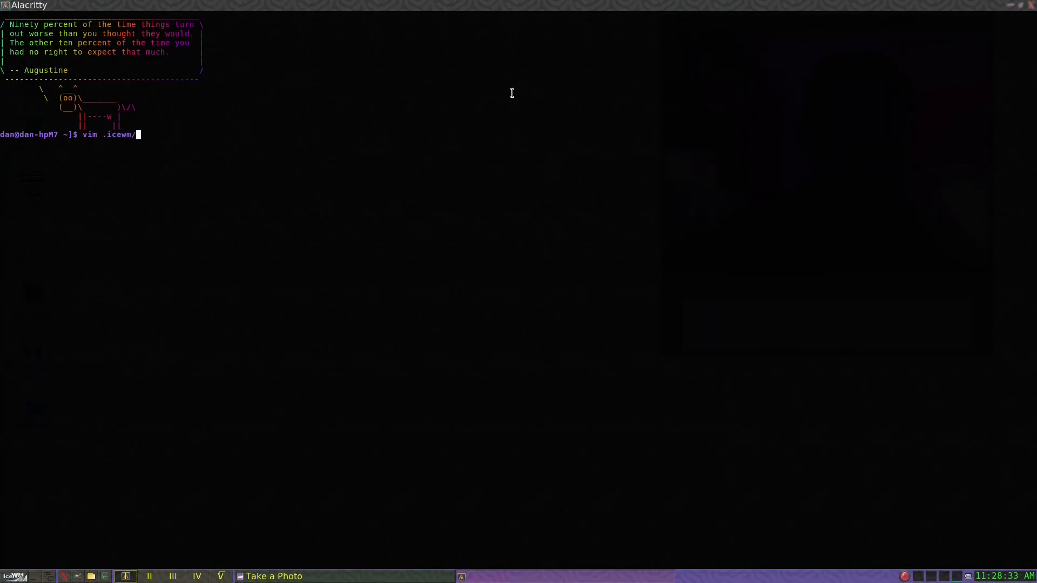
text(my)
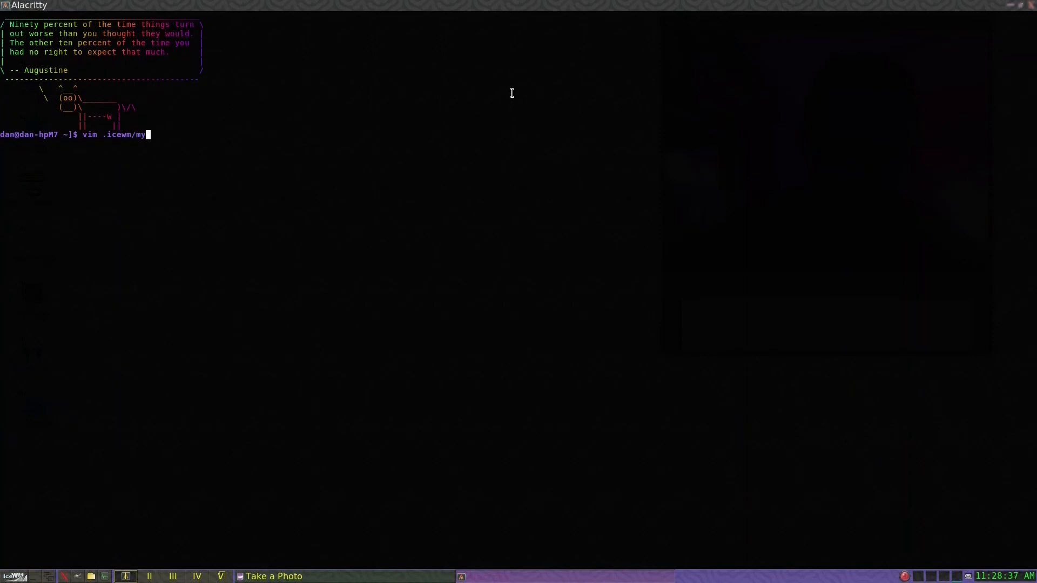
text(meny)
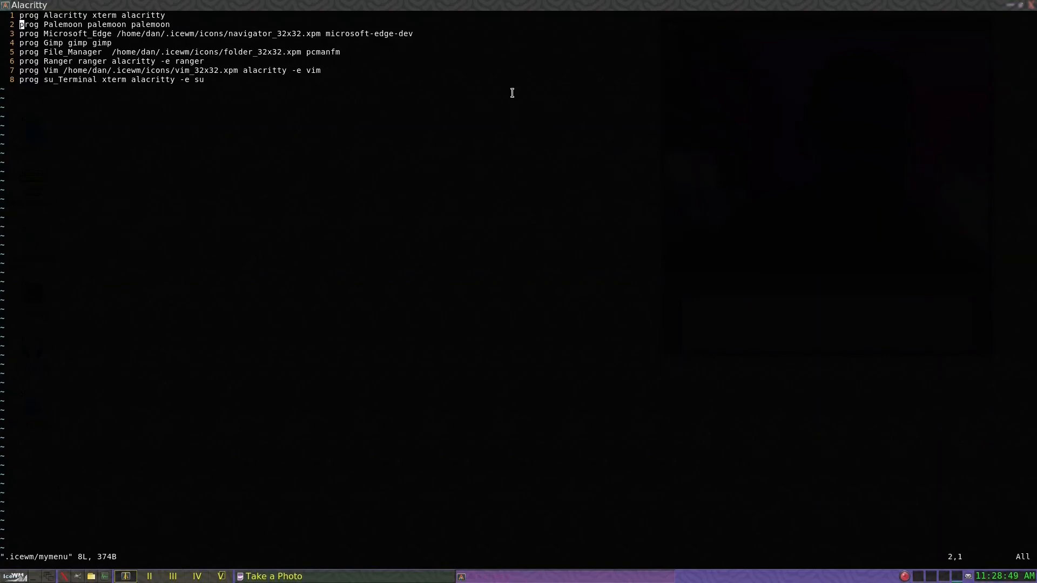
- Move to the Microsoft Edge line and bring up the IceWM start menu
key(j)
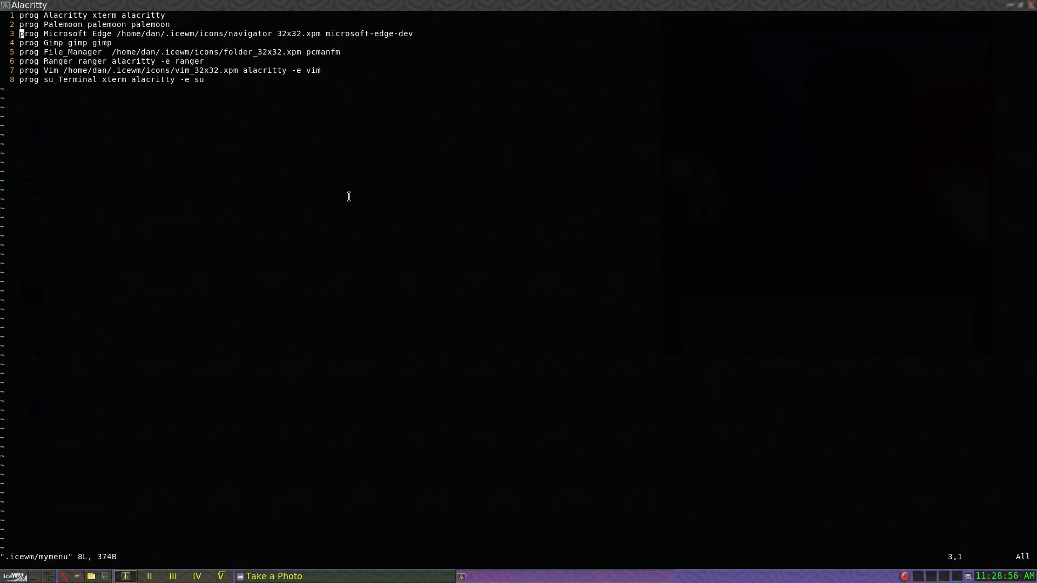
click(14, 576)
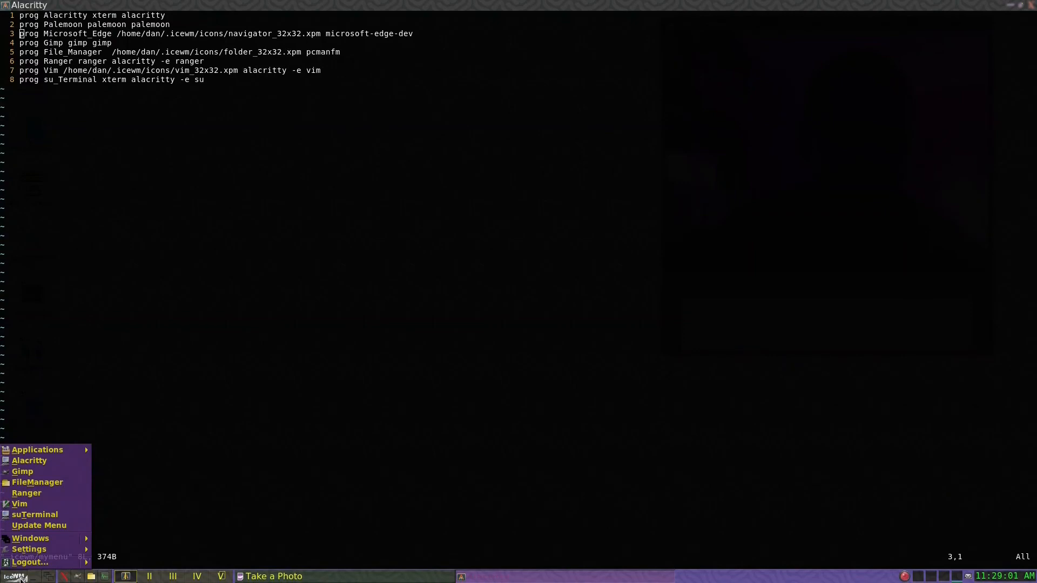
mouse_move(34, 514)
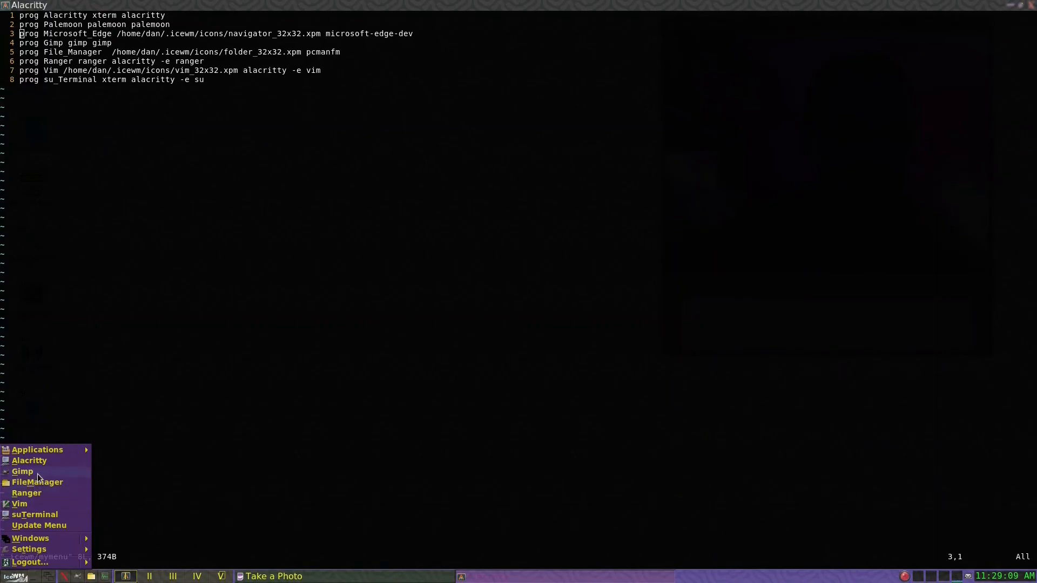
mouse_move(45, 476)
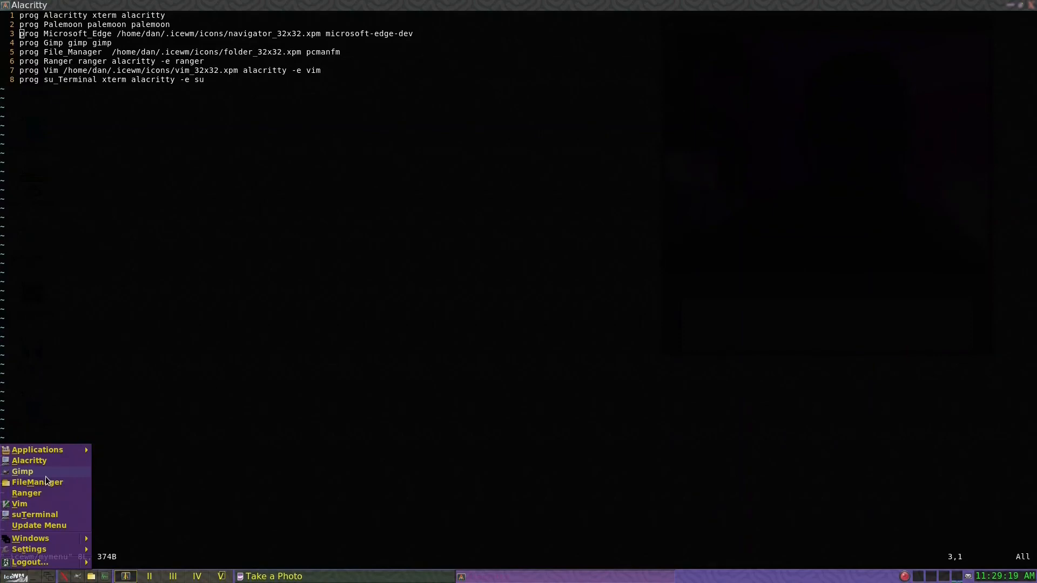
click(37, 450)
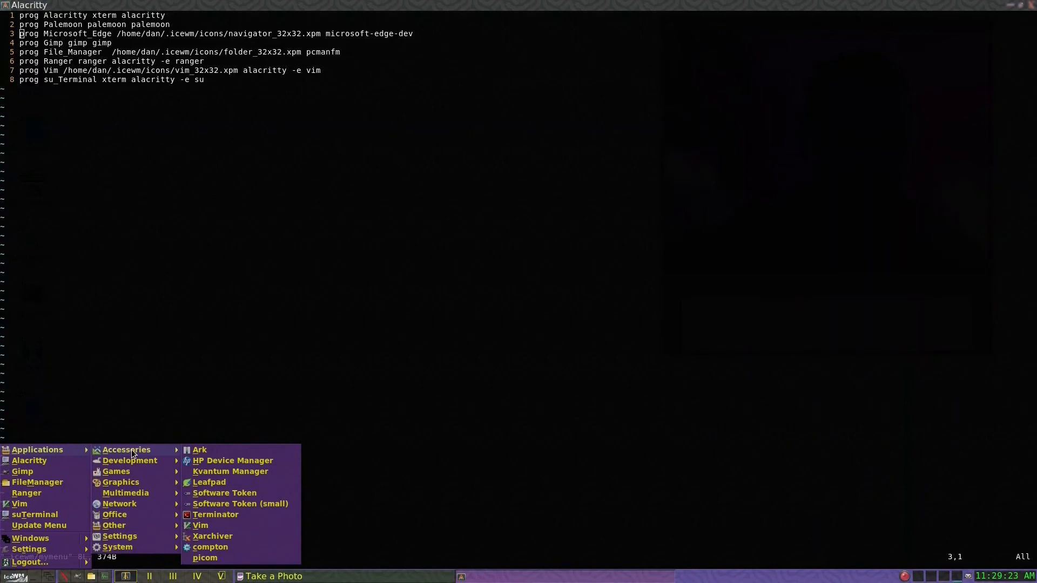
mouse_move(120, 536)
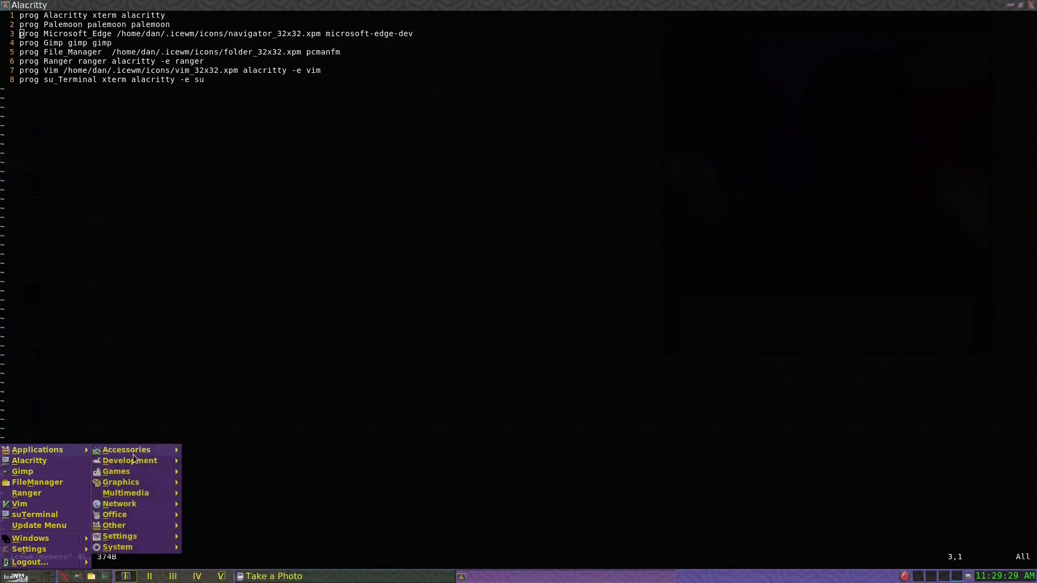
mouse_move(117, 547)
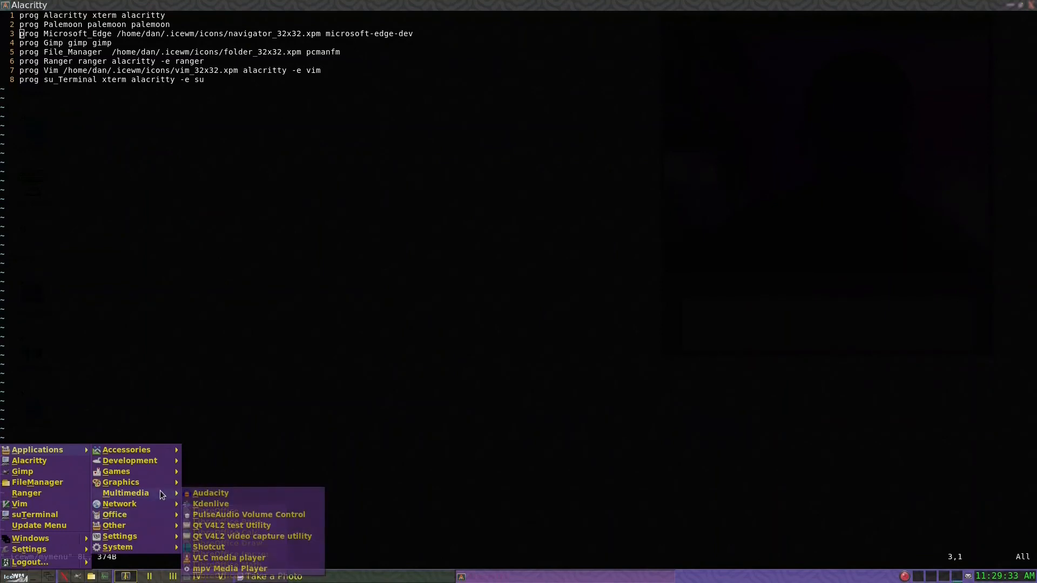
mouse_move(121, 482)
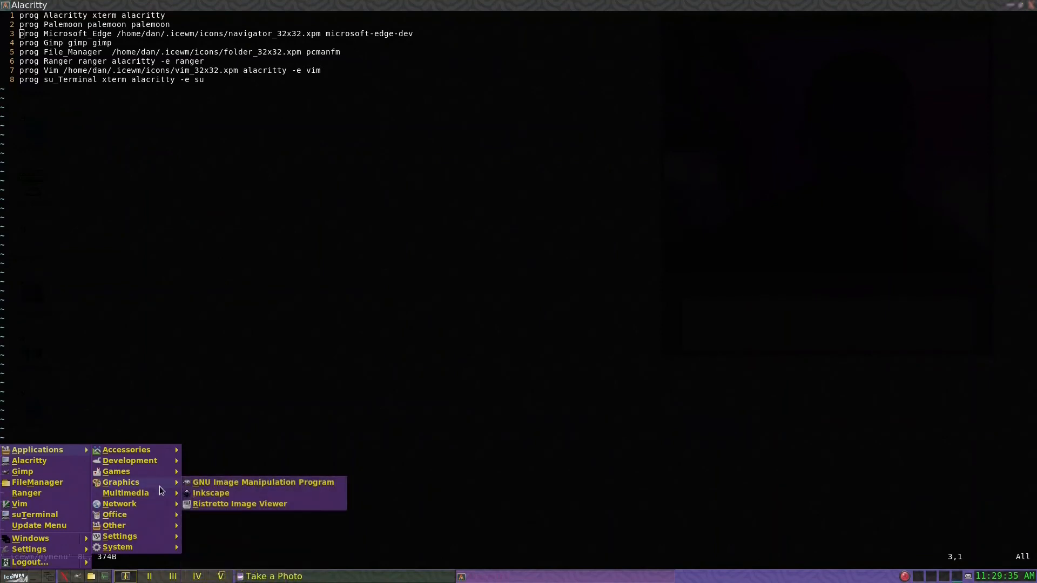
mouse_move(126, 449)
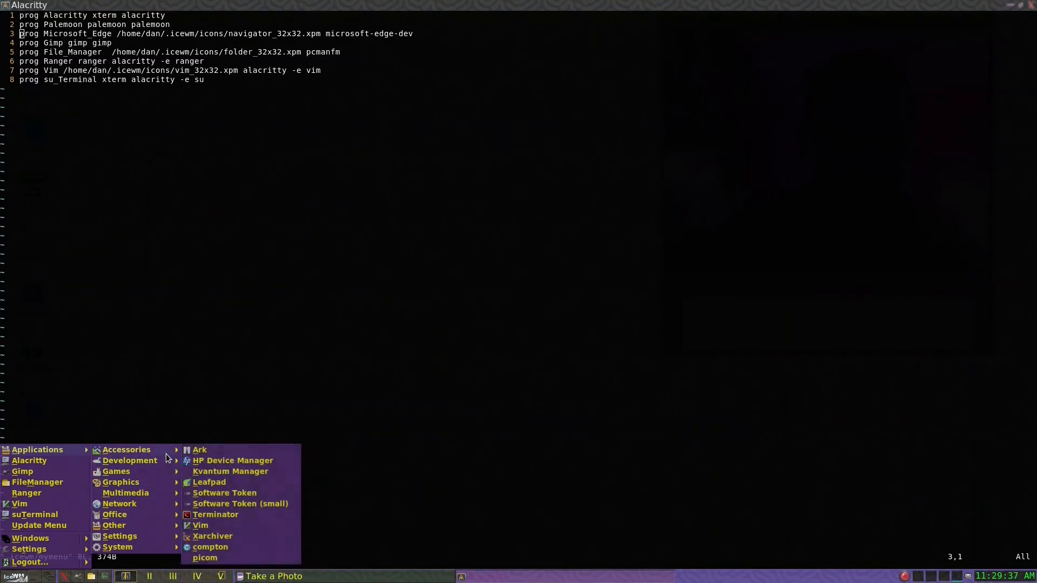
mouse_move(118, 547)
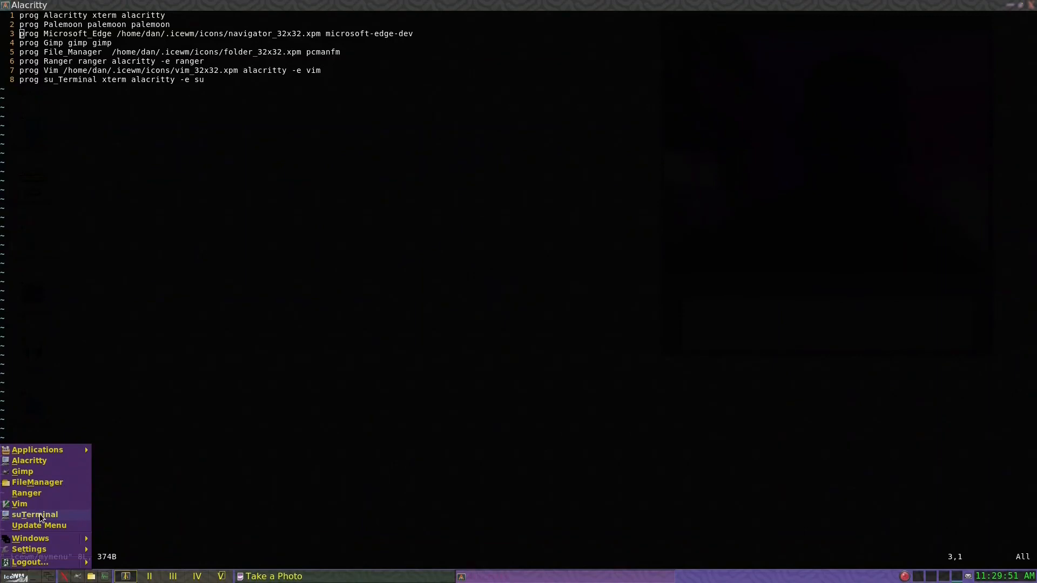
mouse_move(51, 527)
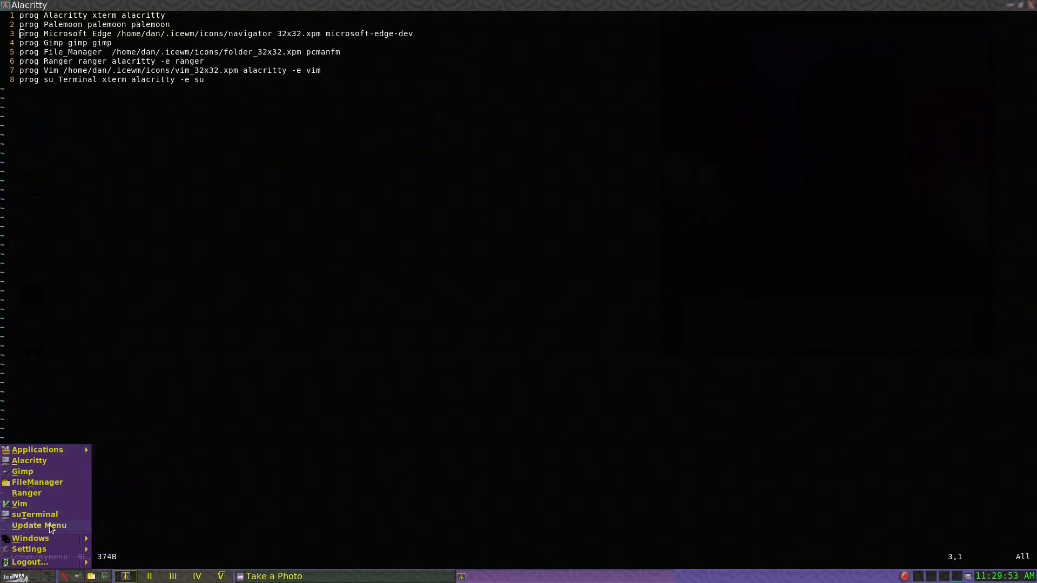
mouse_move(55, 487)
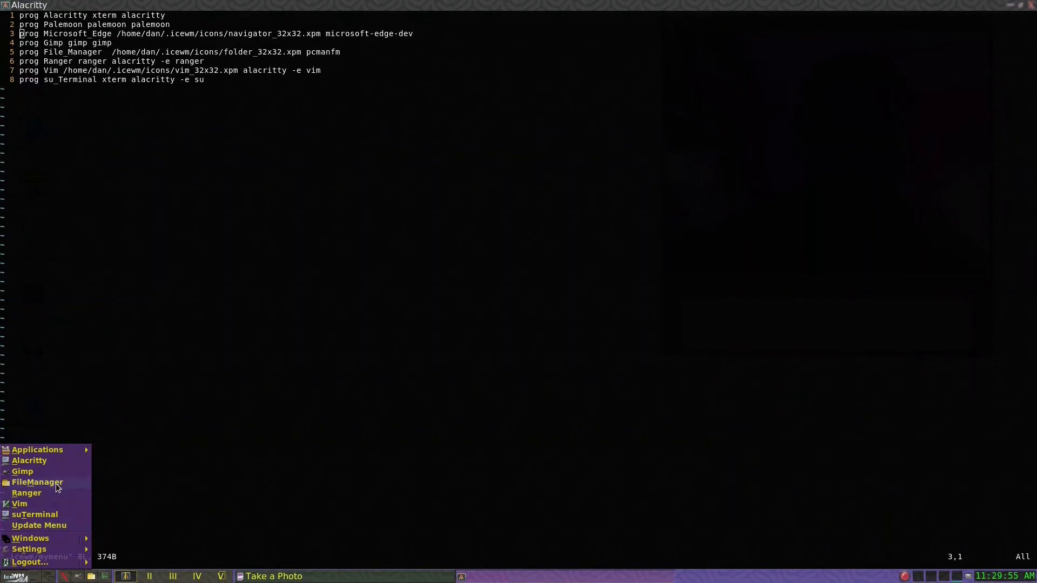
mouse_move(269, 308)
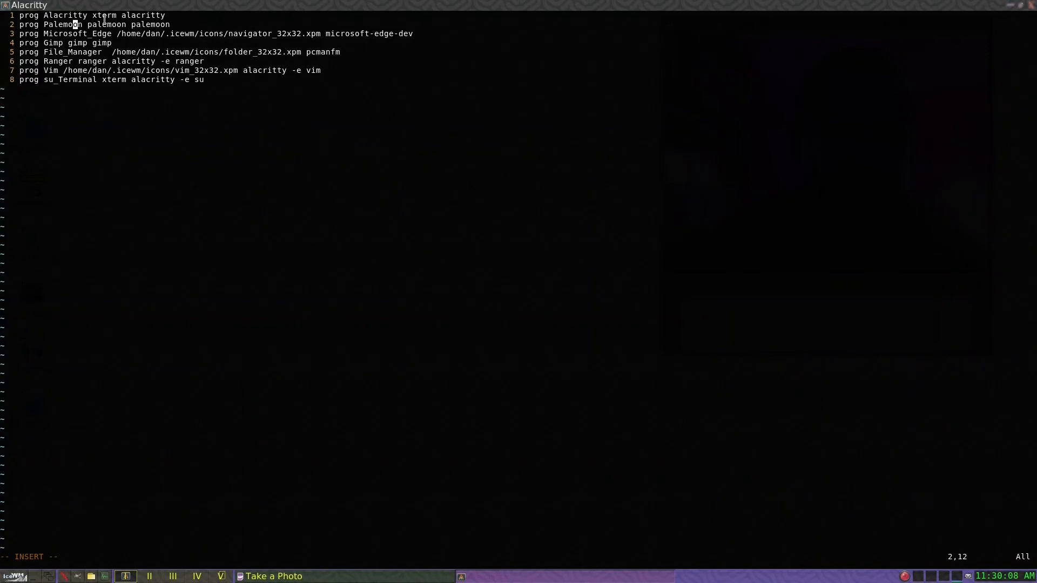
mouse_move(391, 30)
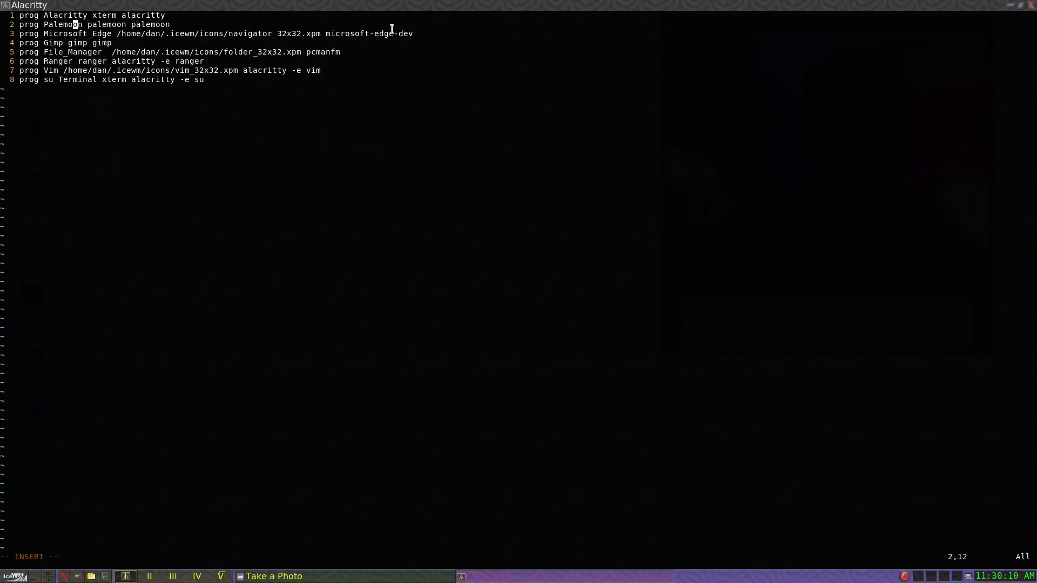
mouse_move(275, 34)
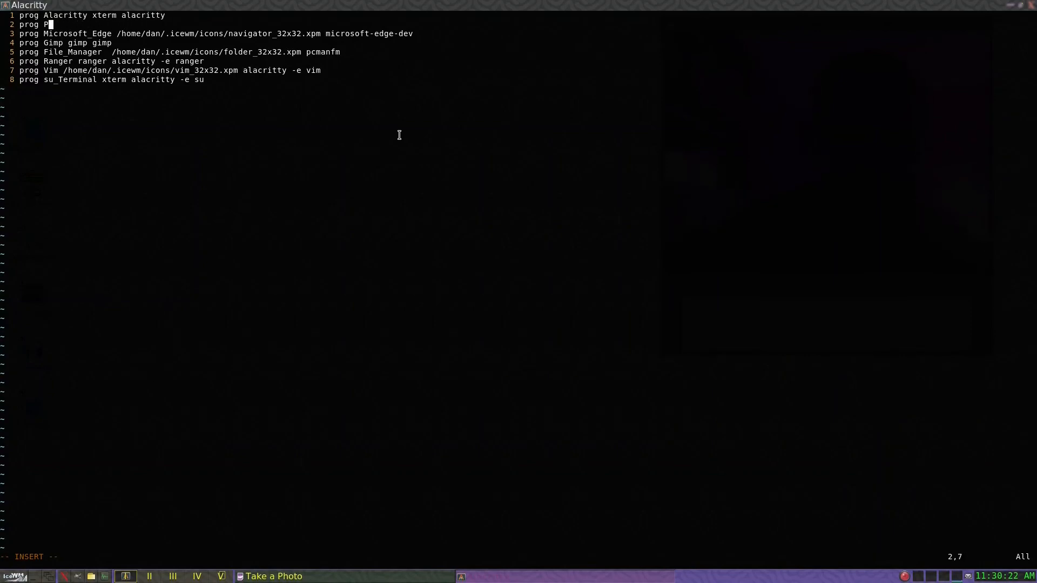
- Replace the Palemoon entry on line 2 with 'Librewolf librewolf librewolf'
text(Librewolf)
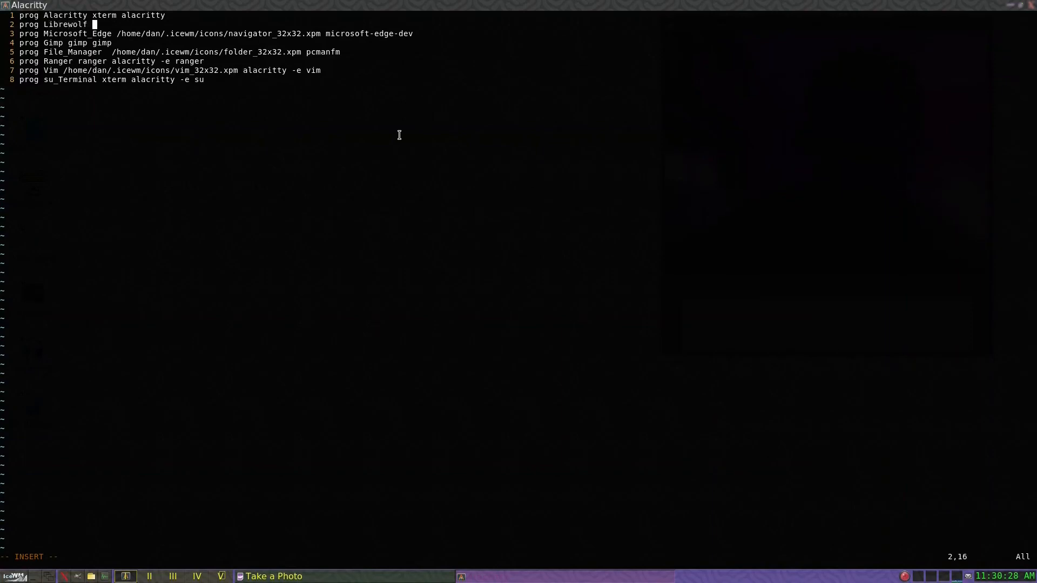
text(libre)
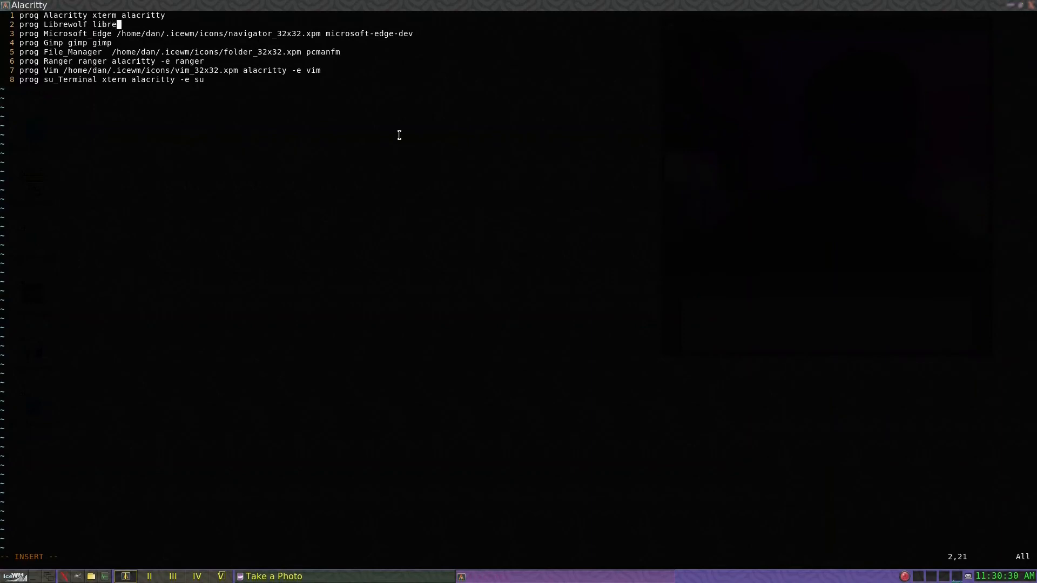
text(wolf)
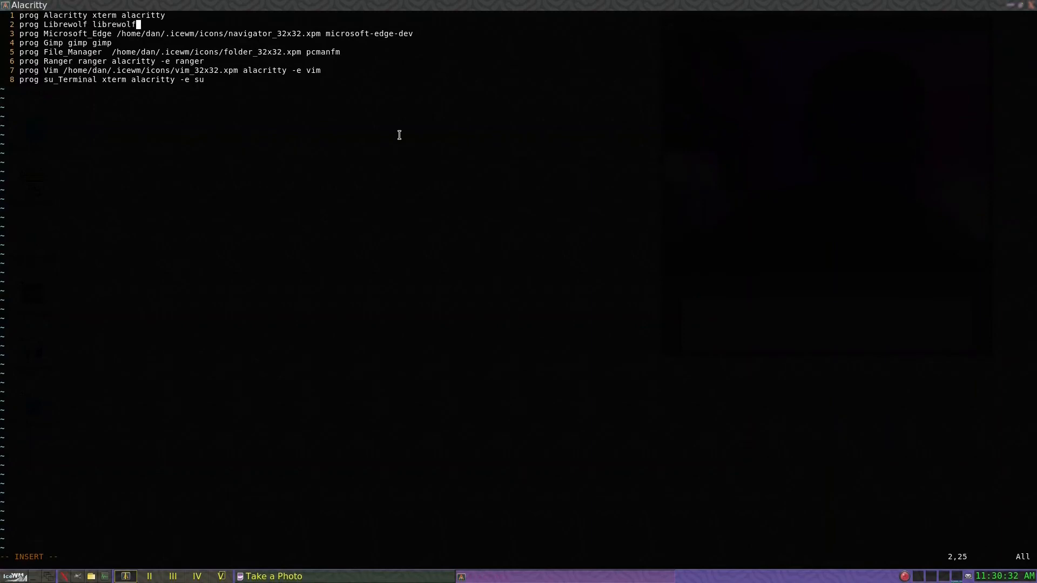
text(librewolf)
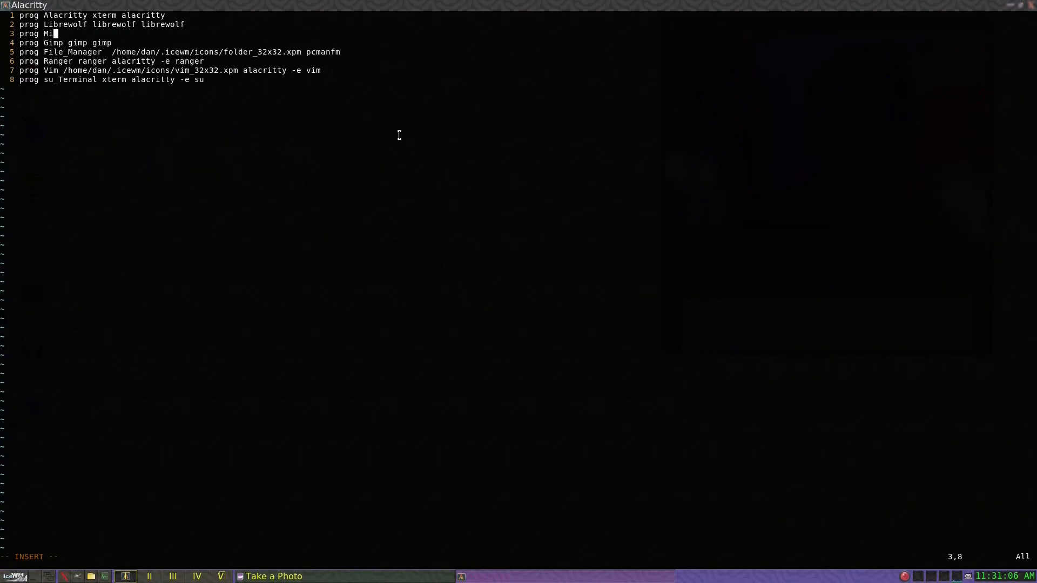
- Replace the Microsoft Edge entry on line 3 with 'Brave brave brave'
key(BackSpace)
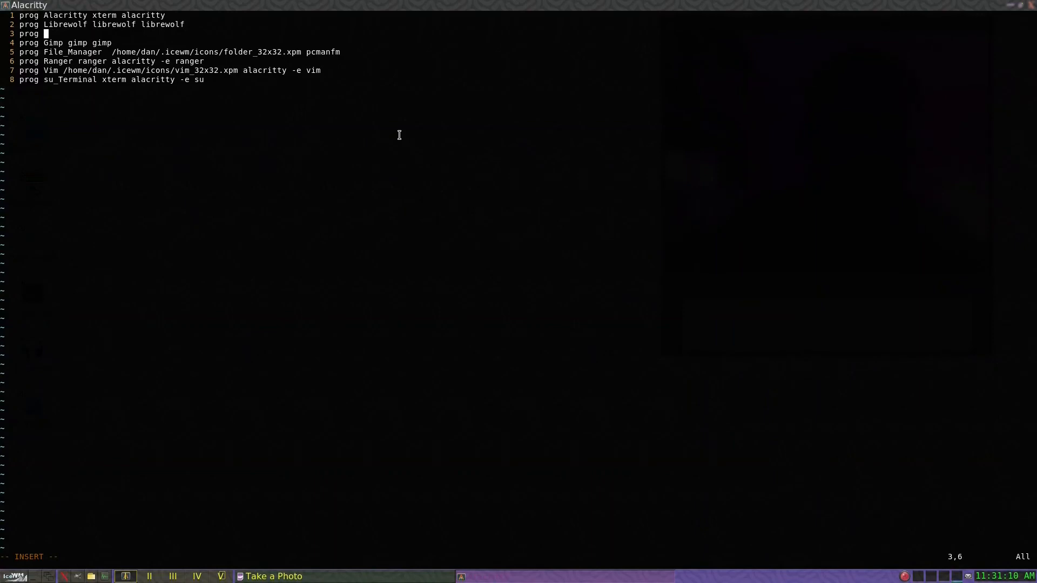
text(Bra)
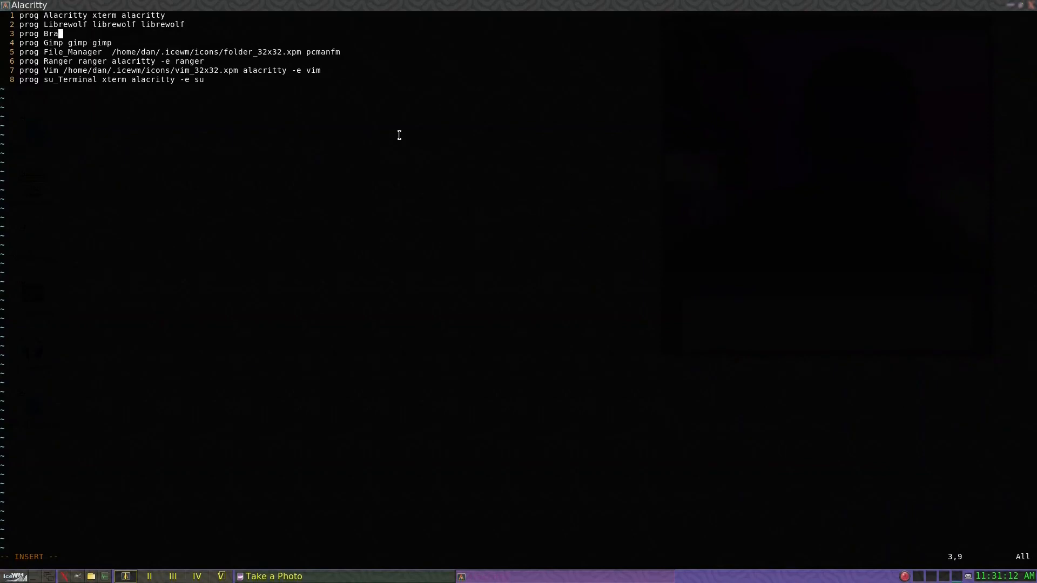
text(ve br)
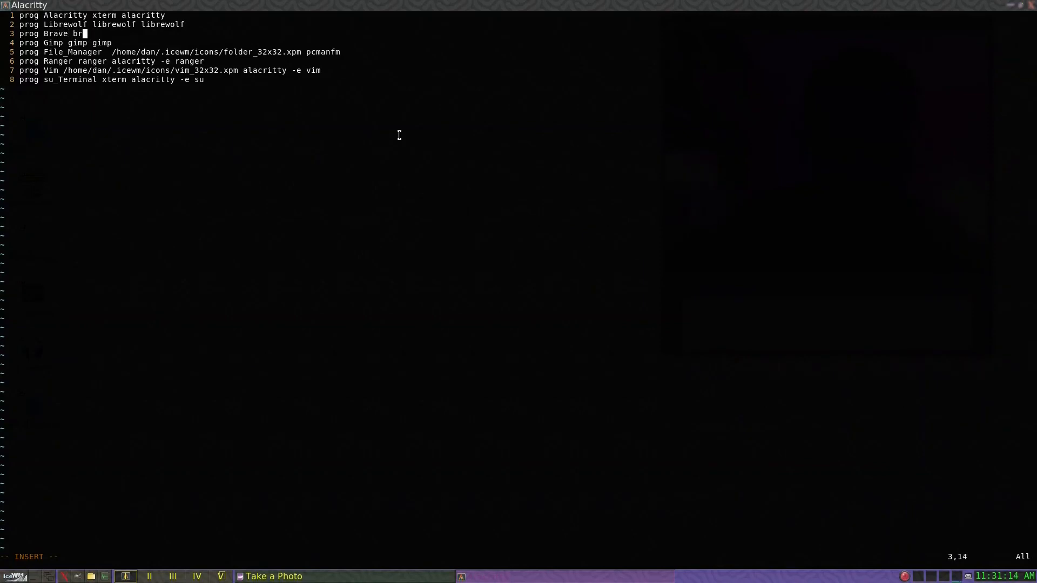
text(ave)
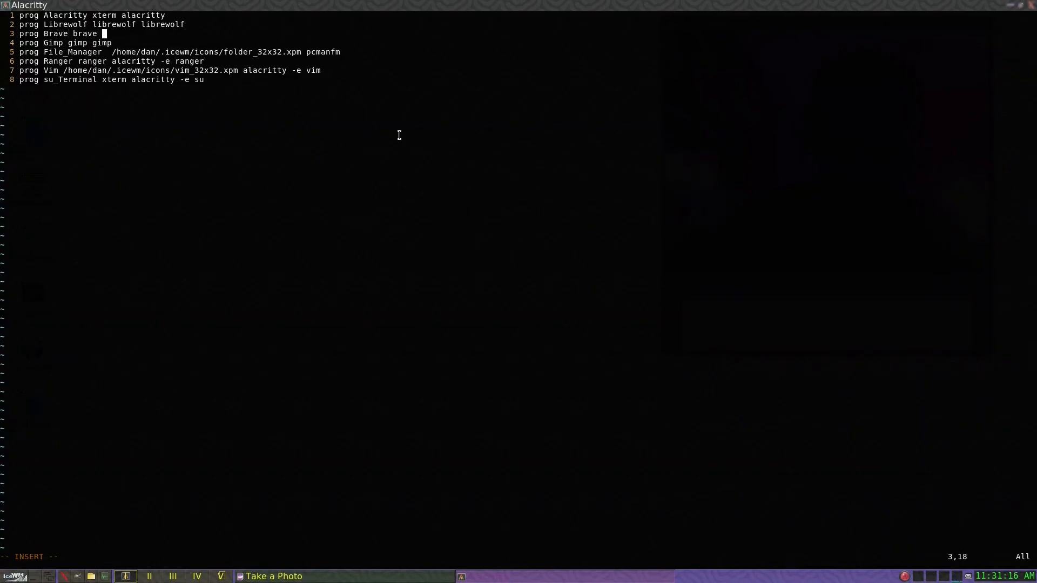
text(b)
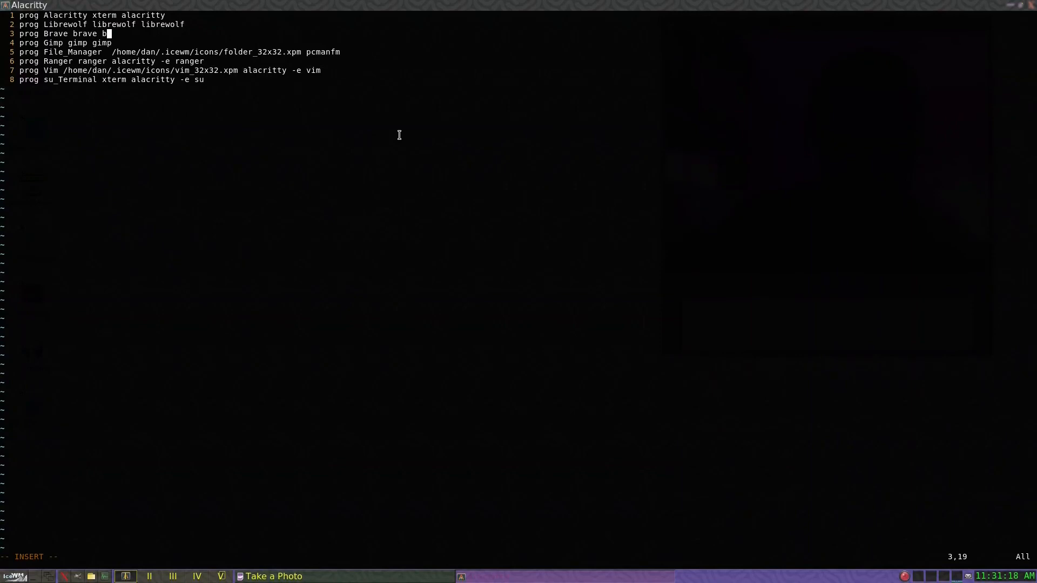
mouse_move(150, 54)
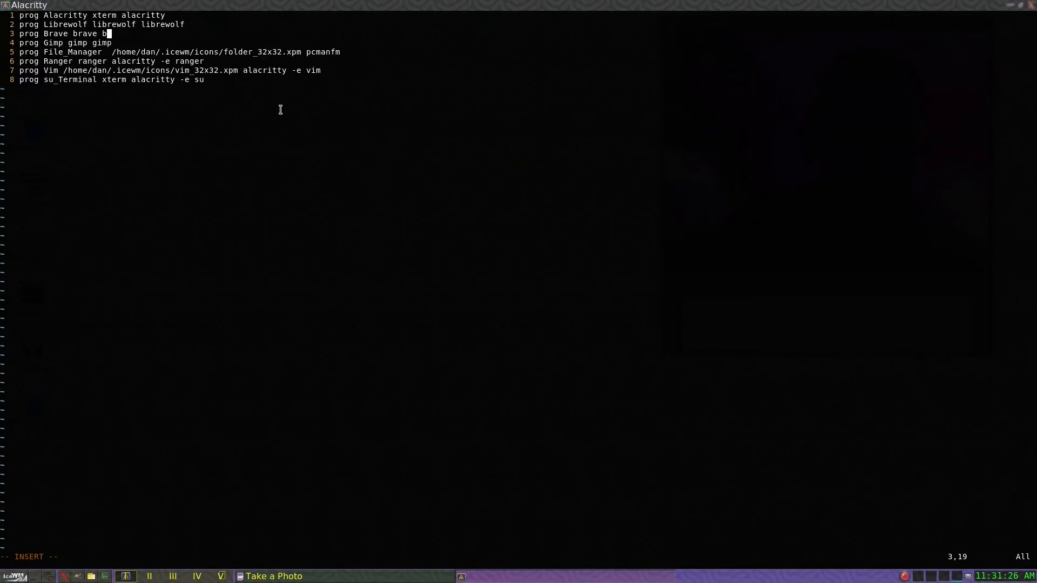
text(rave)
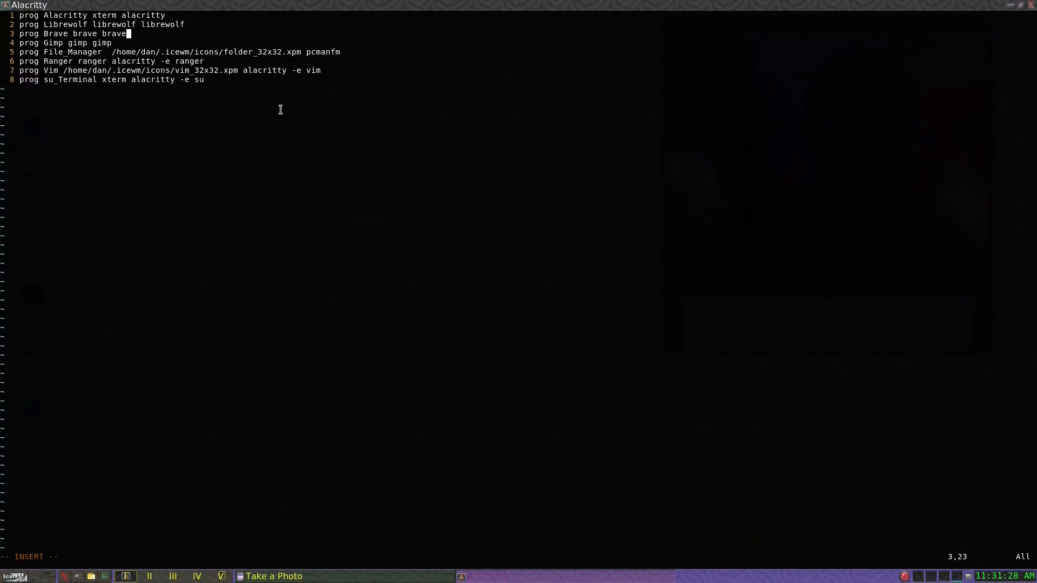
- Save mymenu with :wq! and return to the shell prompt
key(Down)
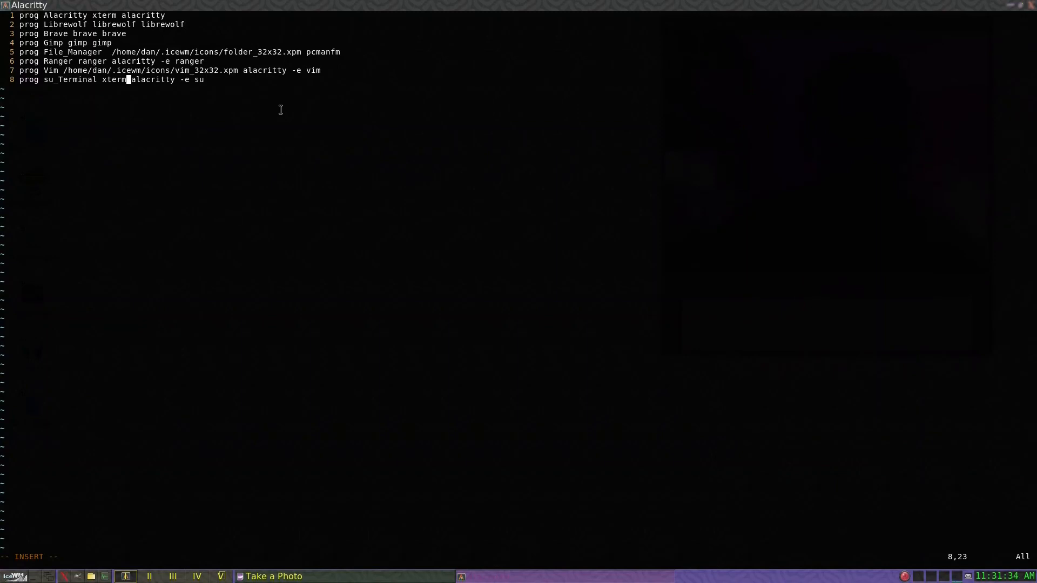
text(:wq!)
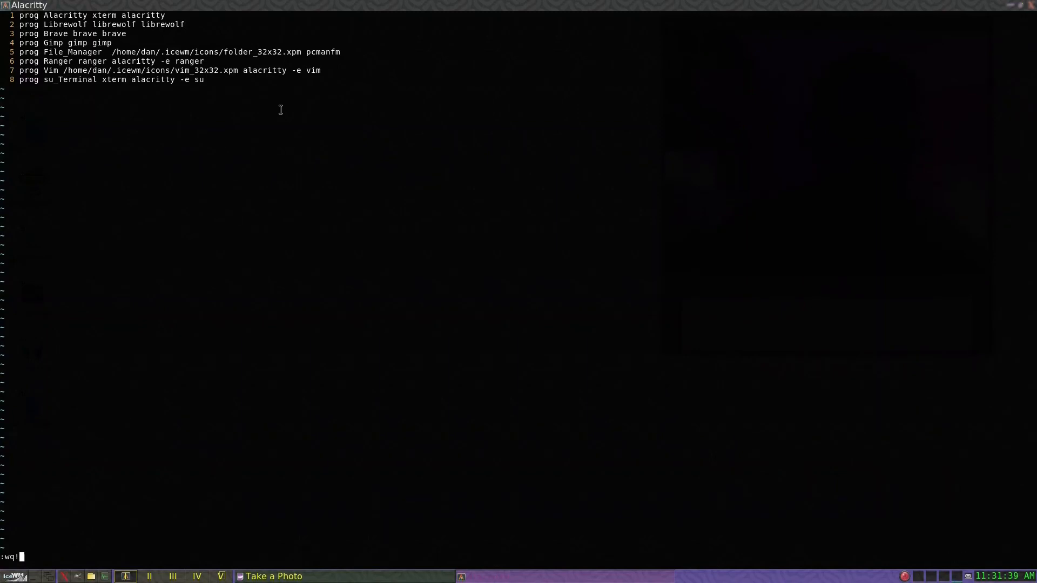
key(Return)
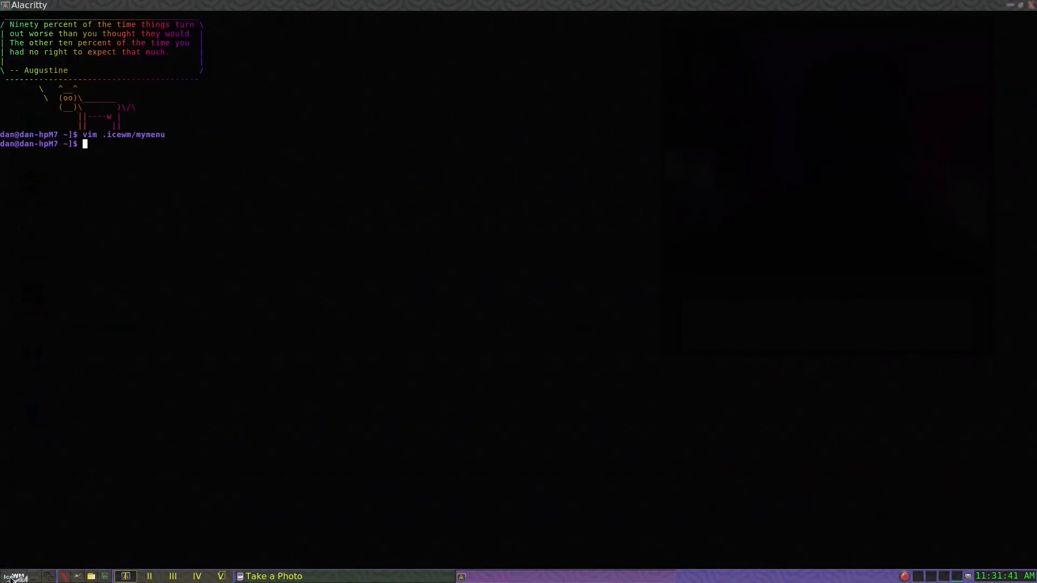
- Confirm Librewolf and Brave in the IceWM menu, then launch FileManager from it
click(12, 576)
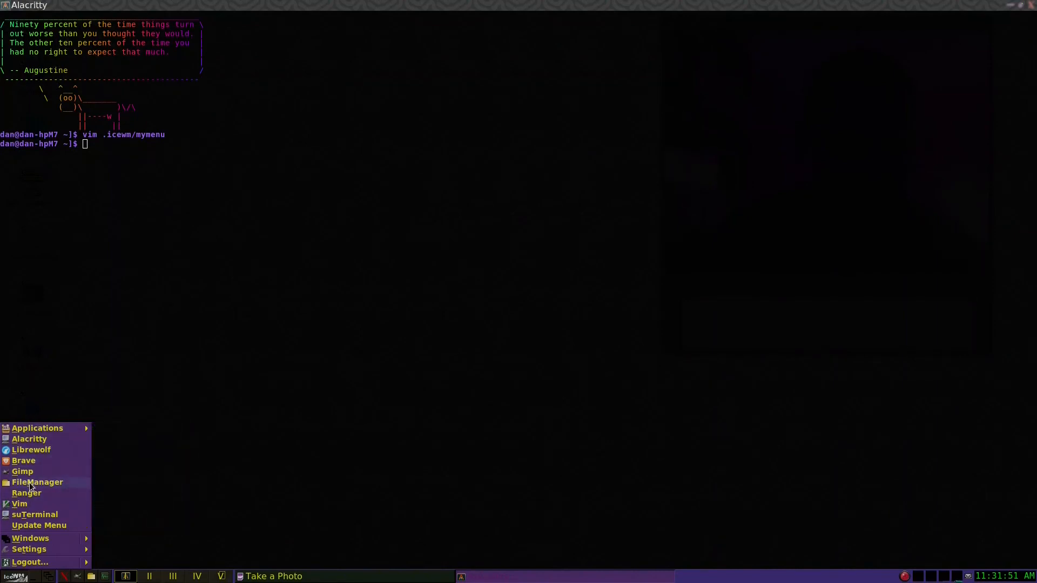
mouse_move(30, 460)
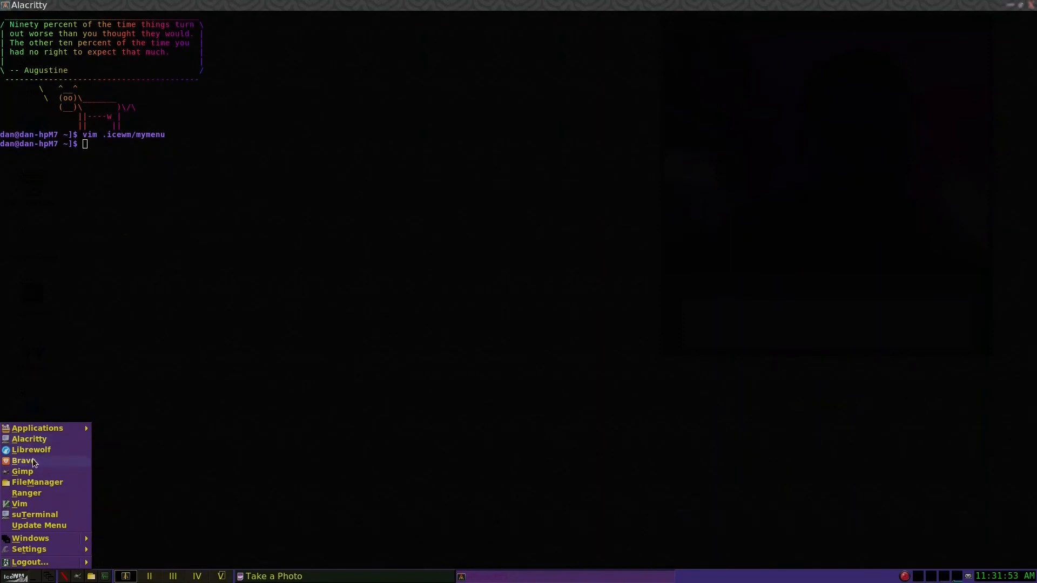
mouse_move(23, 472)
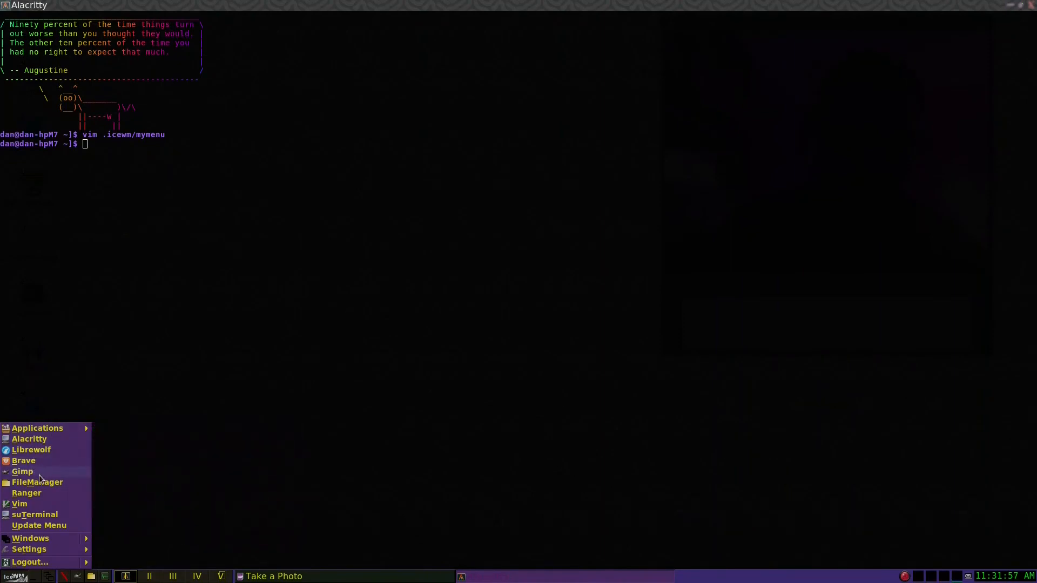
click(246, 461)
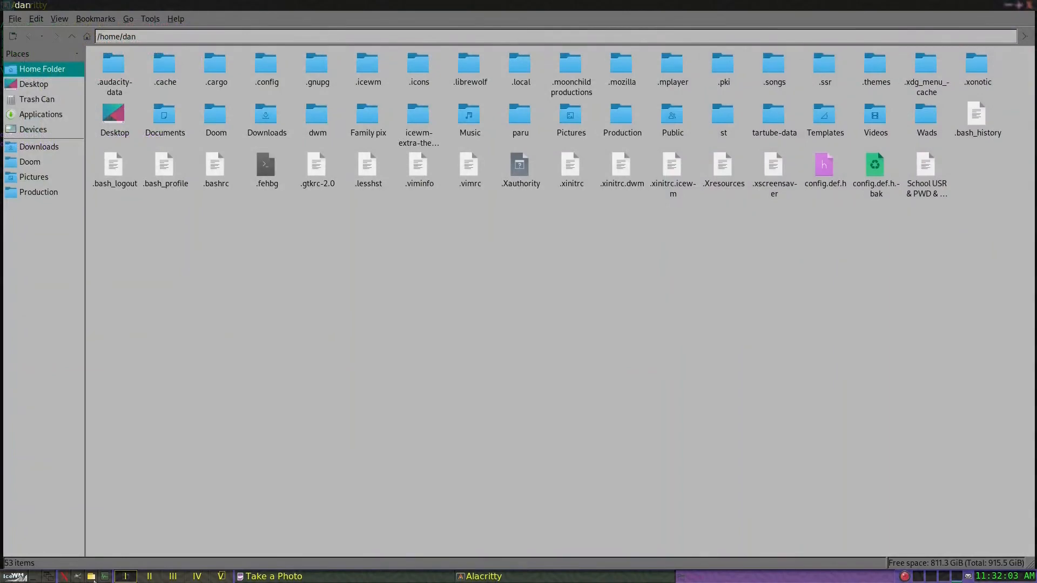
mouse_move(549, 156)
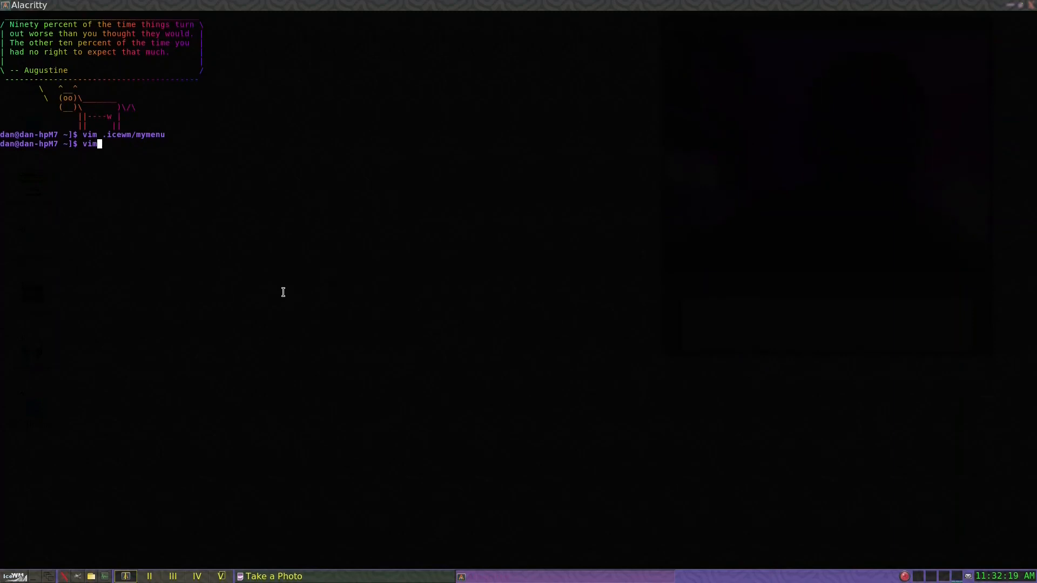
- View IceWM's toolbar file in Vim, then quit and close the terminal
text(.ice)
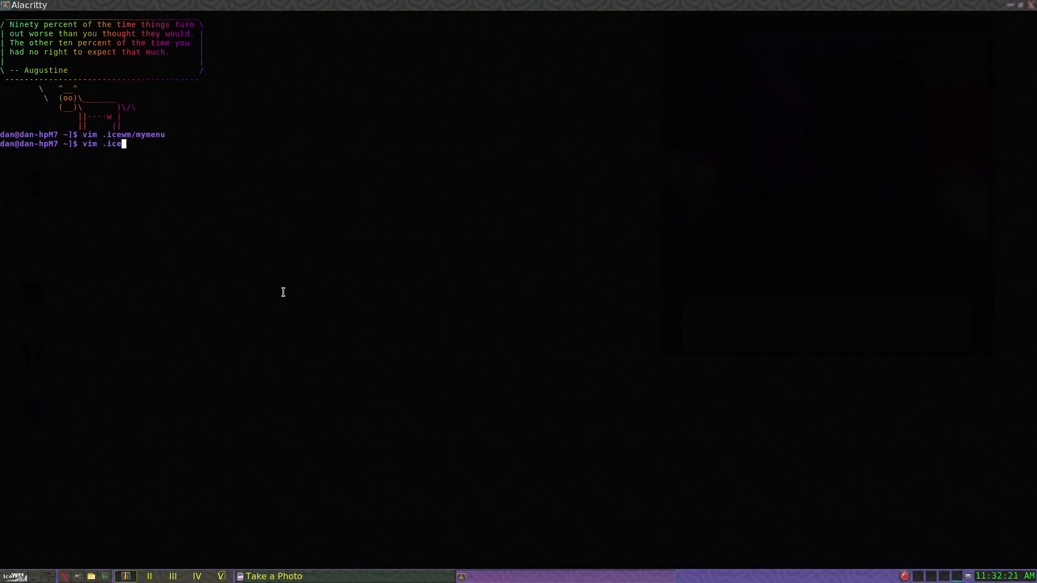
text(wm)
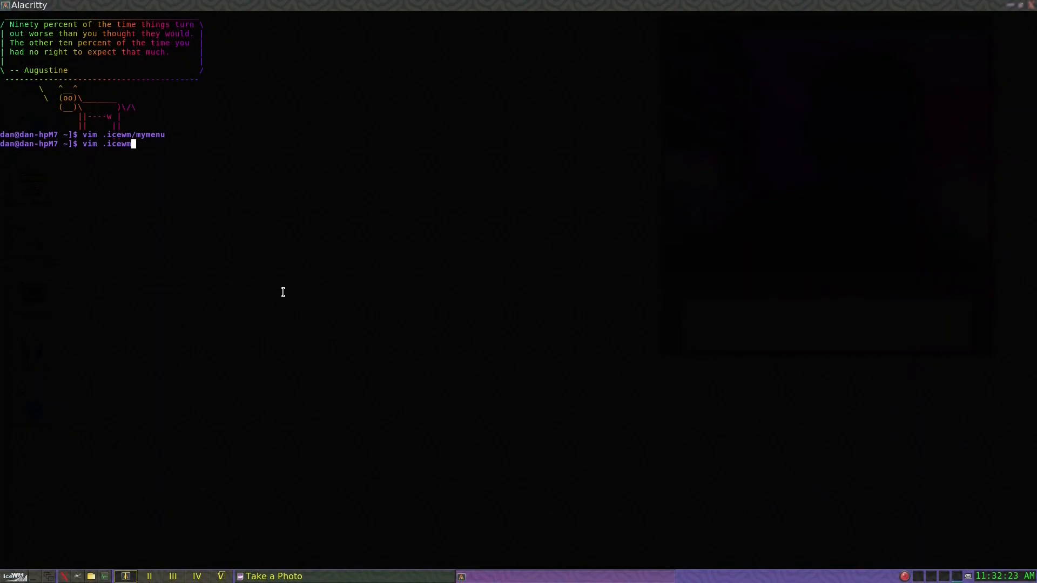
text(tool)
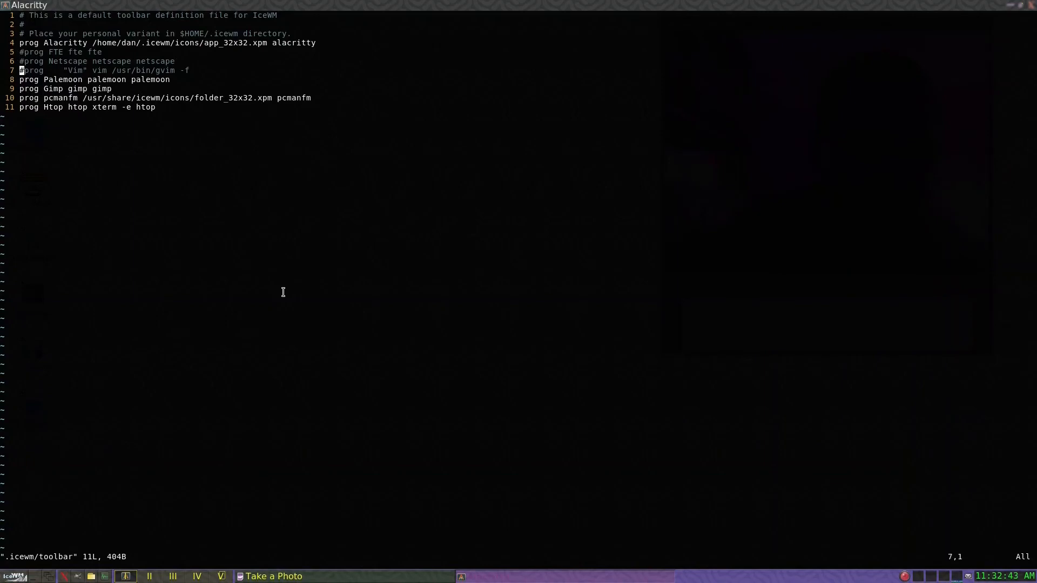
key(j)
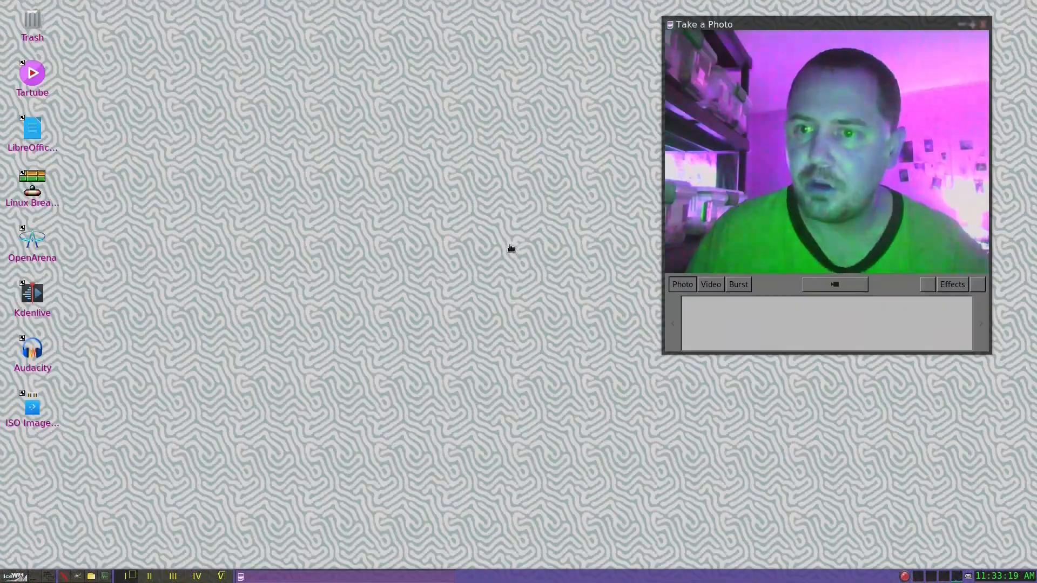
mouse_move(393, 278)
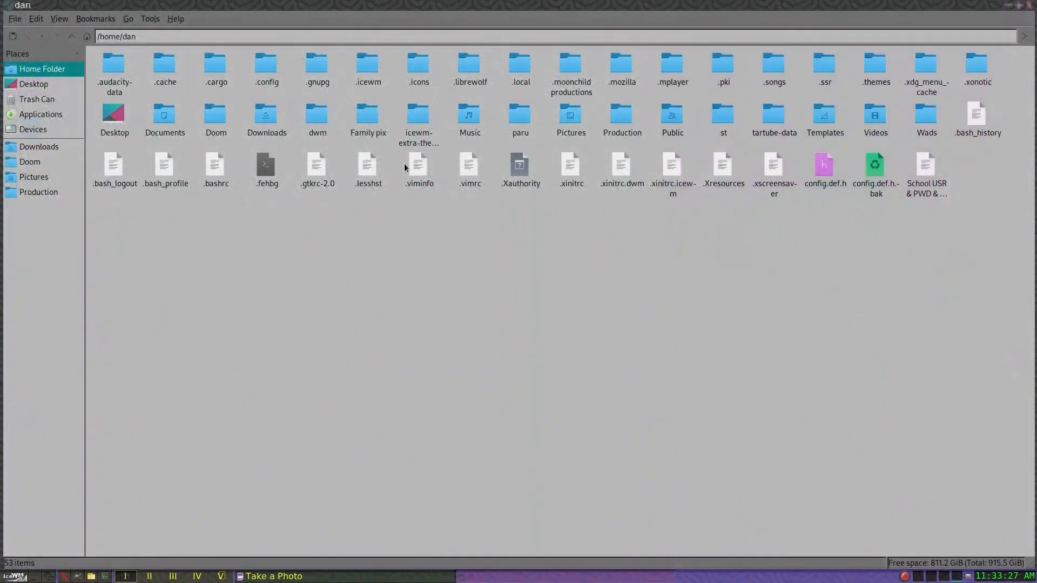
- Enter .icewm and pick a context-menu action on the menu file
double_click(367, 66)
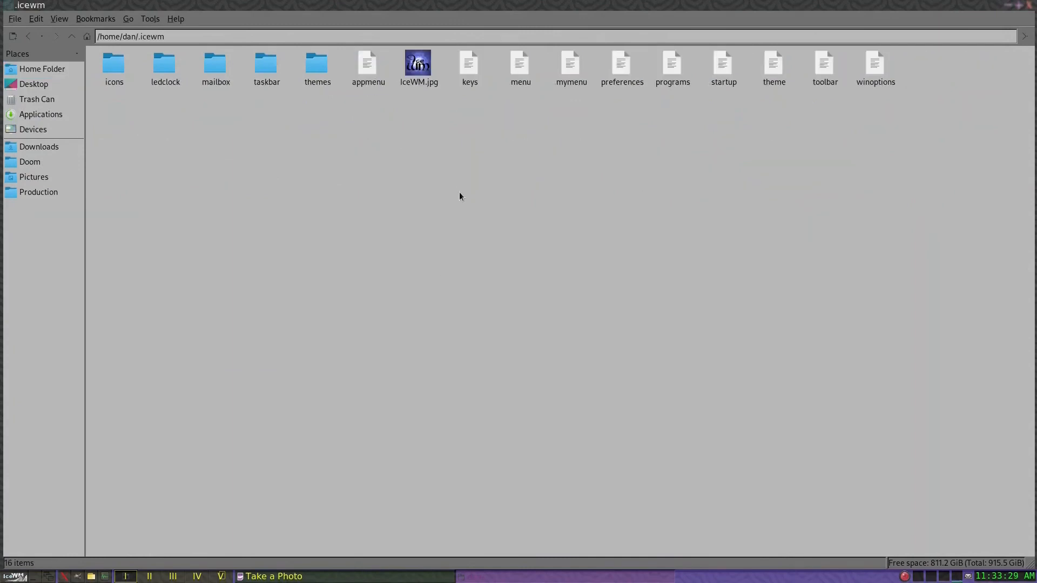
right_click(520, 66)
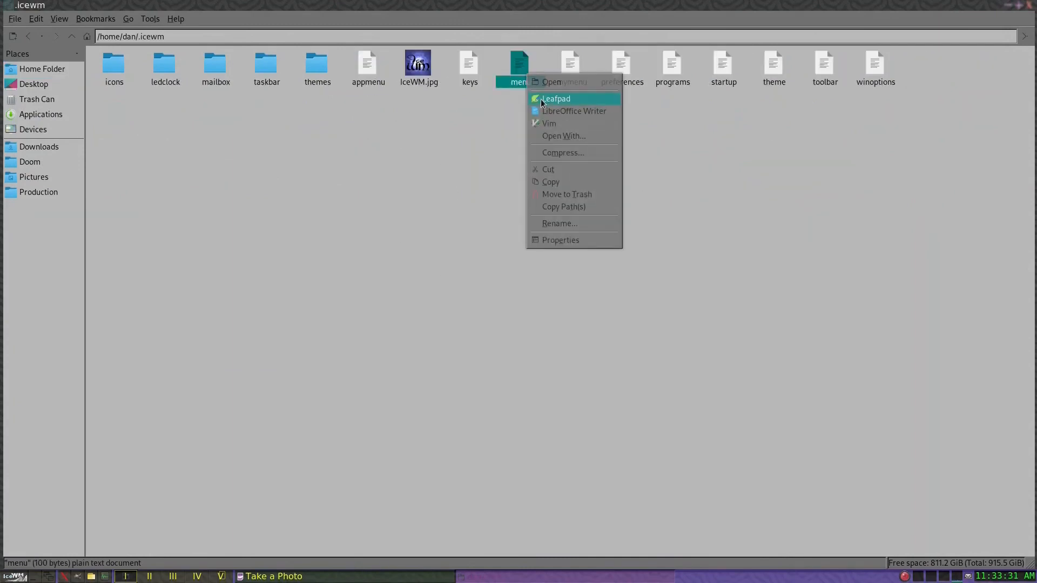
click(554, 98)
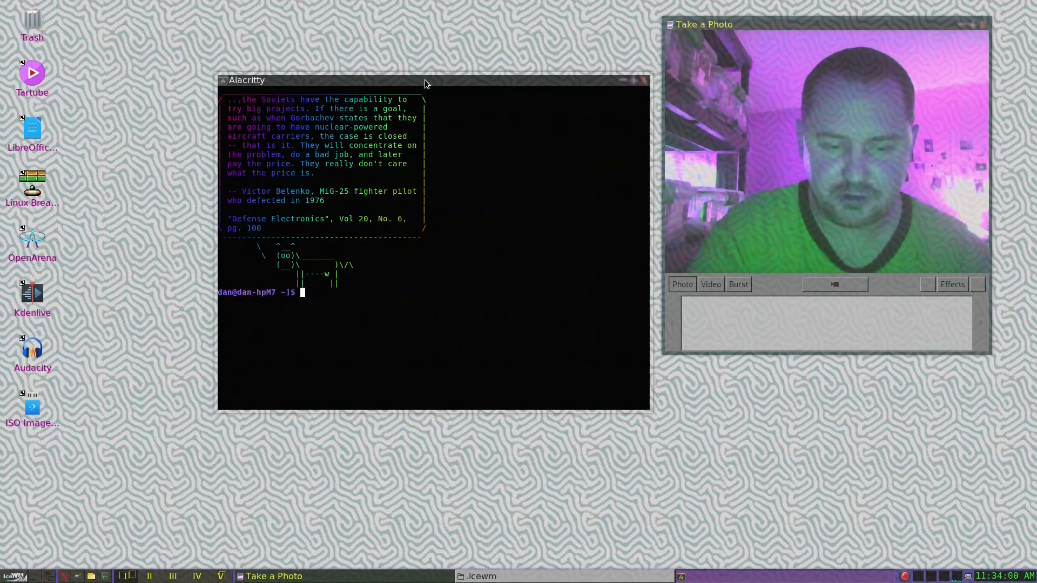
- Show mmaker -h and read through its help output
text(mmaker)
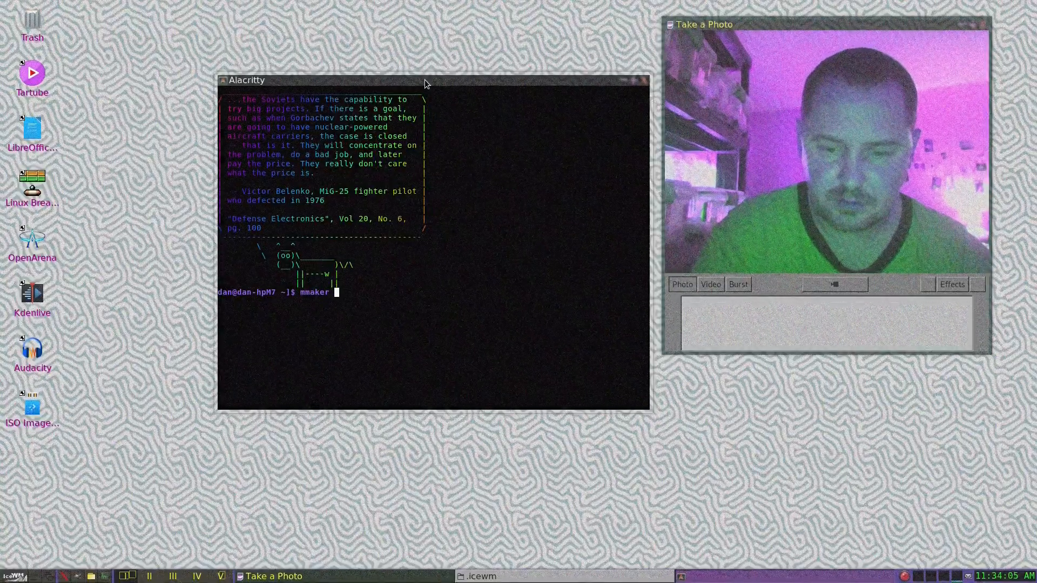
text(-h)
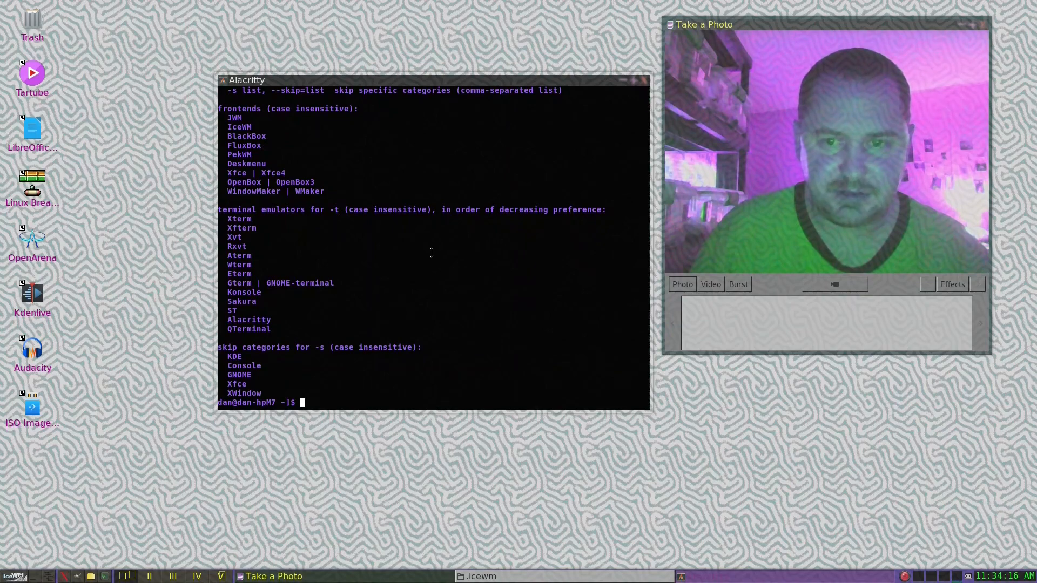
scroll(down, 3)
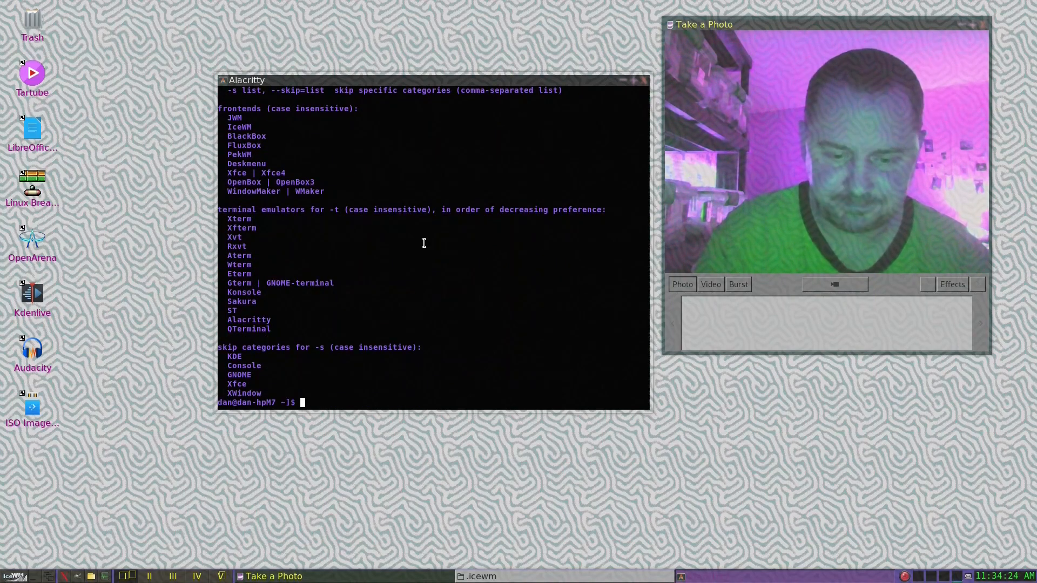
- Run mmaker -c IceWM -t alacritty to generate the IceWM app menu
text(mmaker)
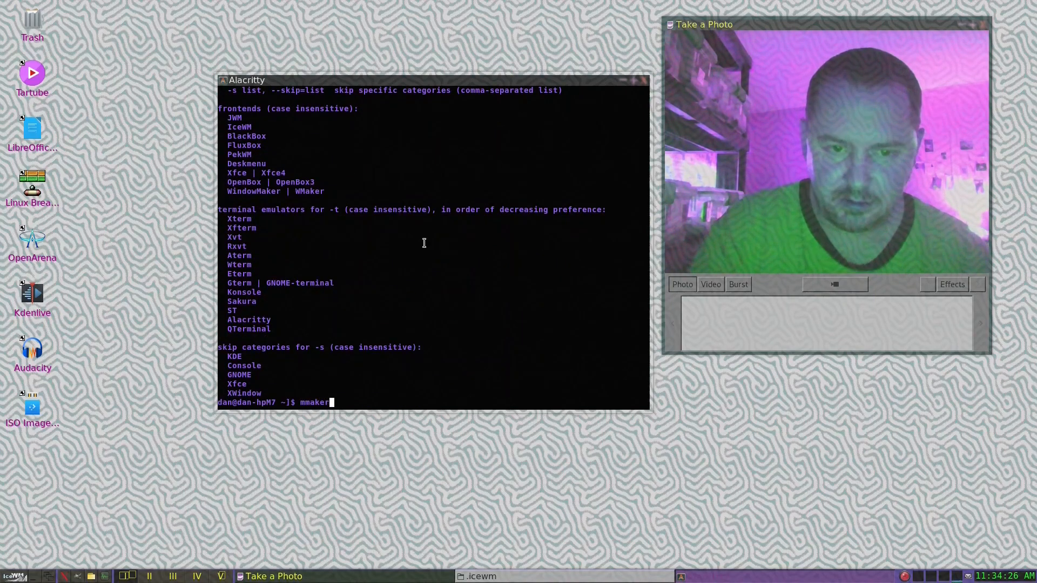
text(-c)
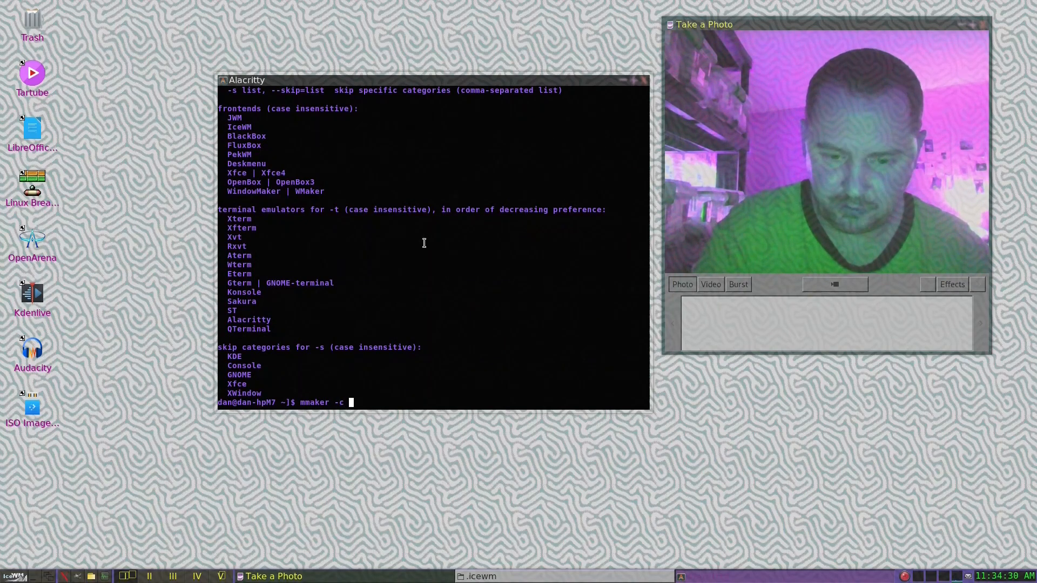
text(I)
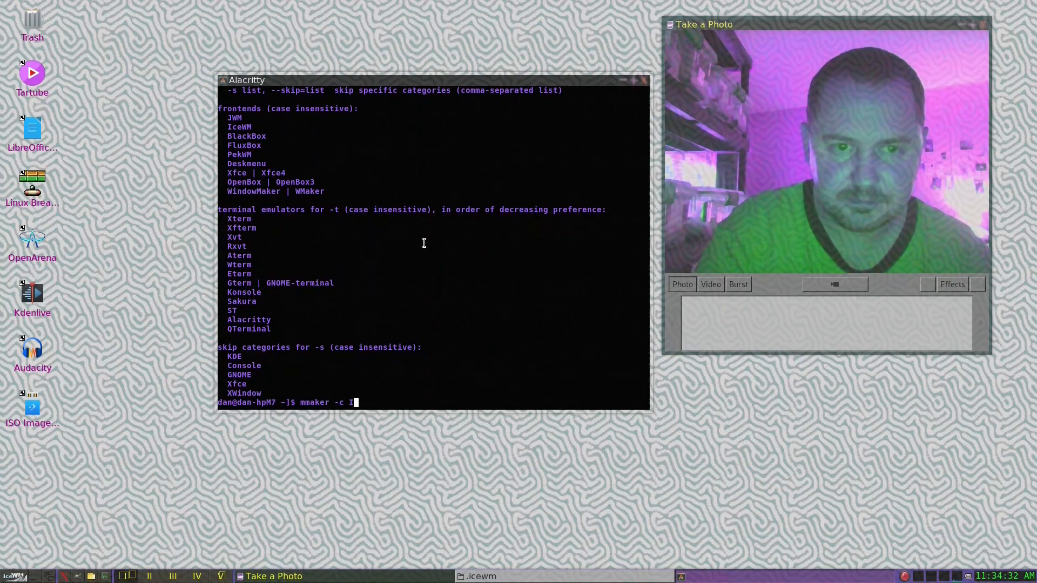
text(c)
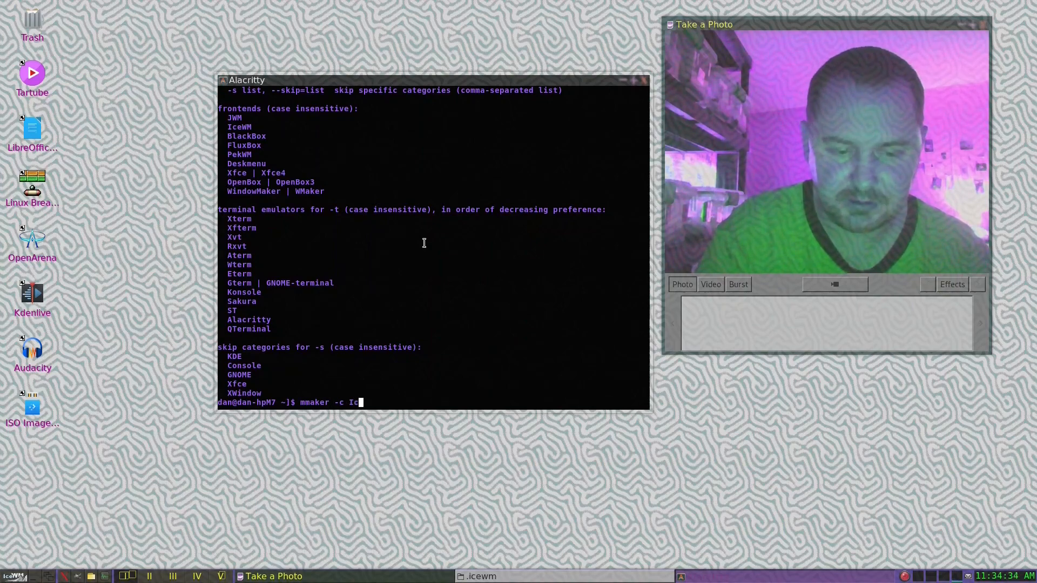
text(eWM -t)
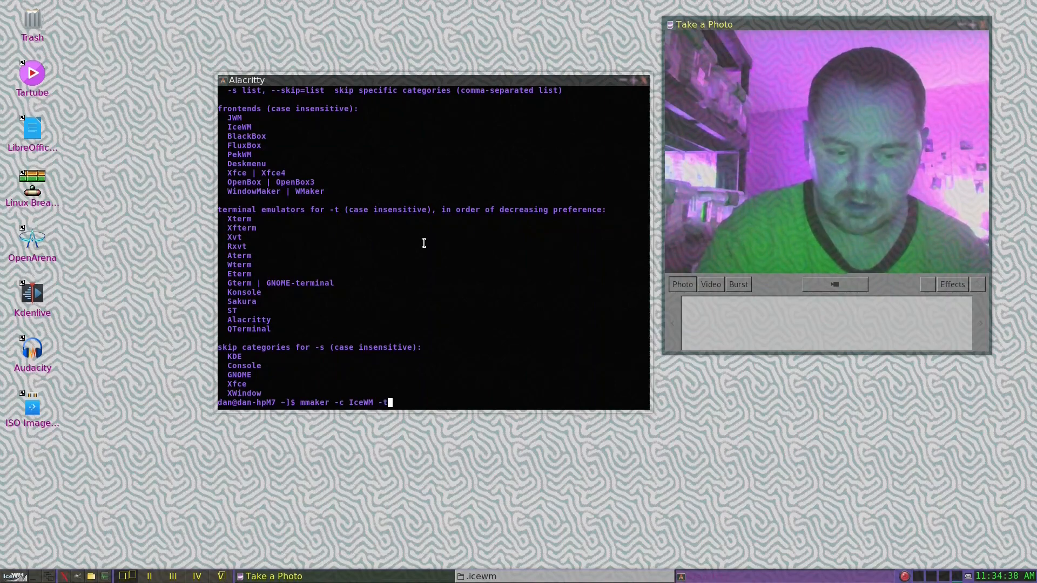
text(alacr)
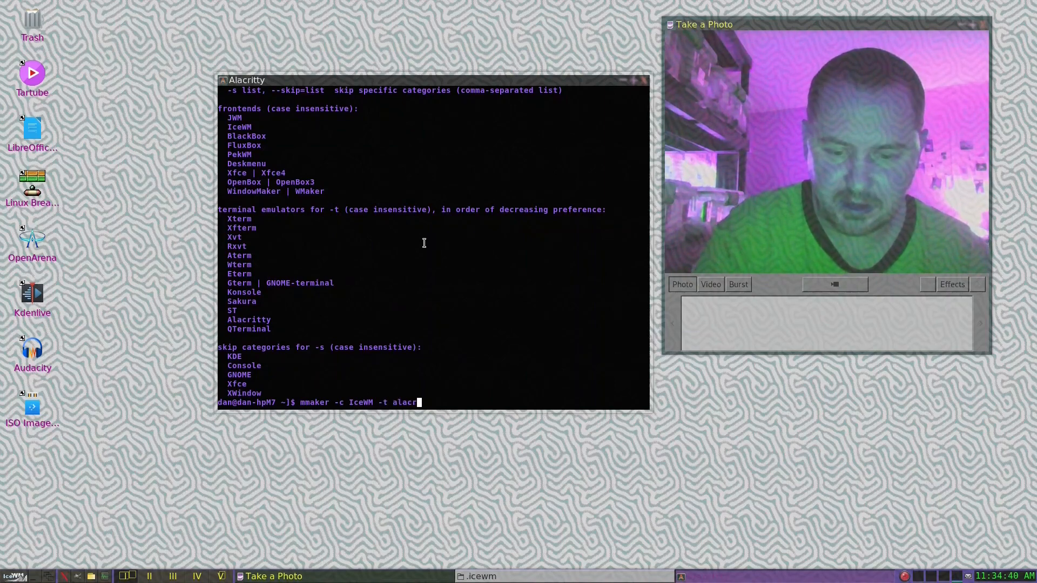
text(itty)
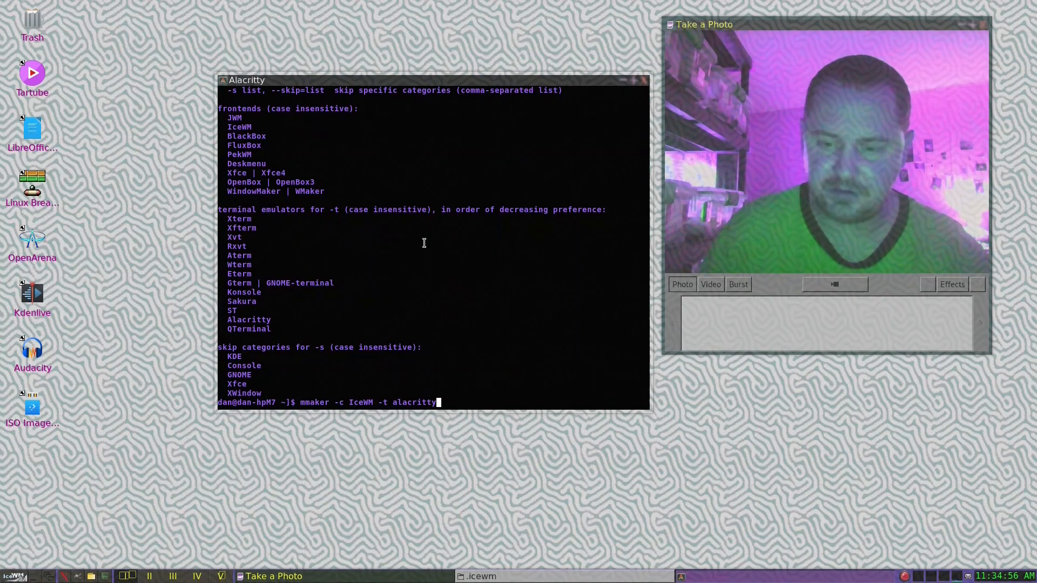
key(Return)
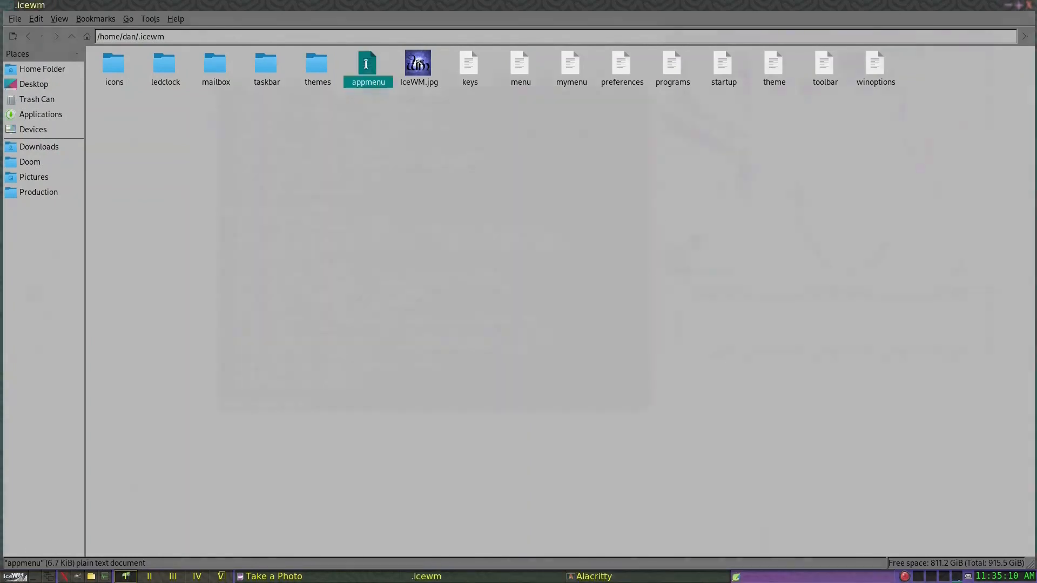
- Open the generated appmenu file in ~/.icewm to show its category folders and prog entries
double_click(367, 63)
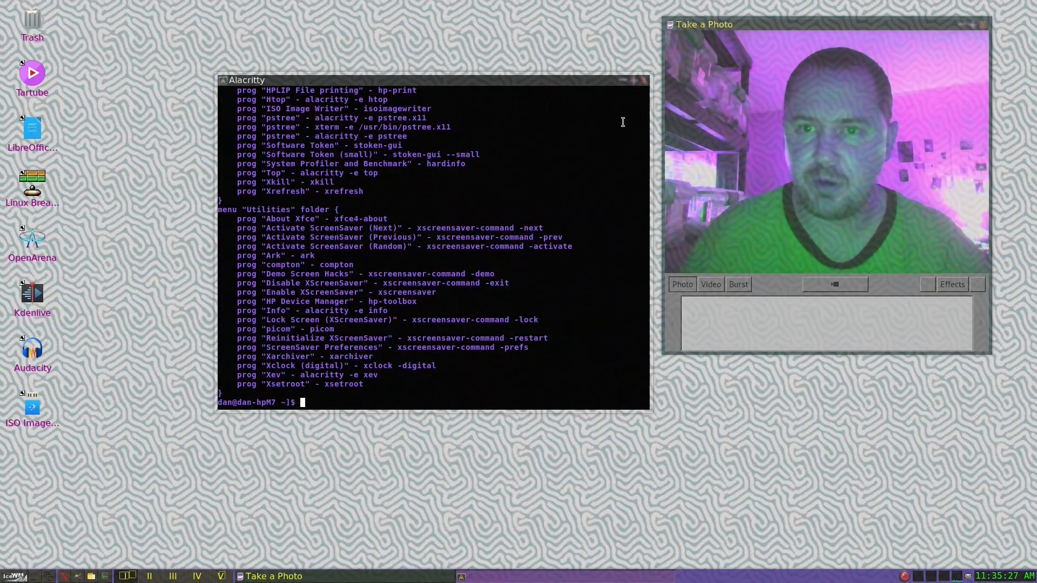
- Close the Alacritty terminal, leaving only the desktop and webcam window
click(638, 80)
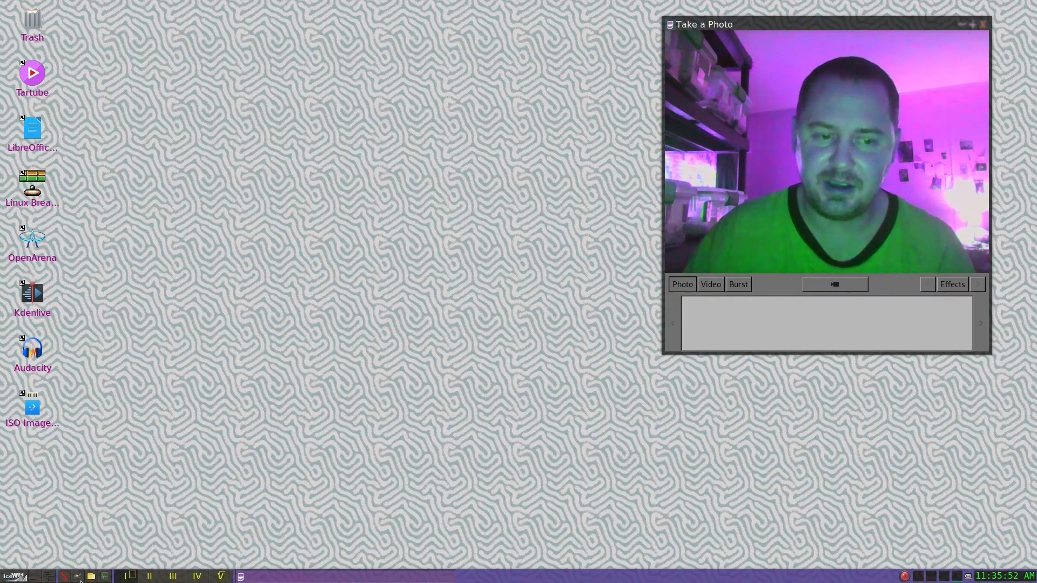
click(9, 575)
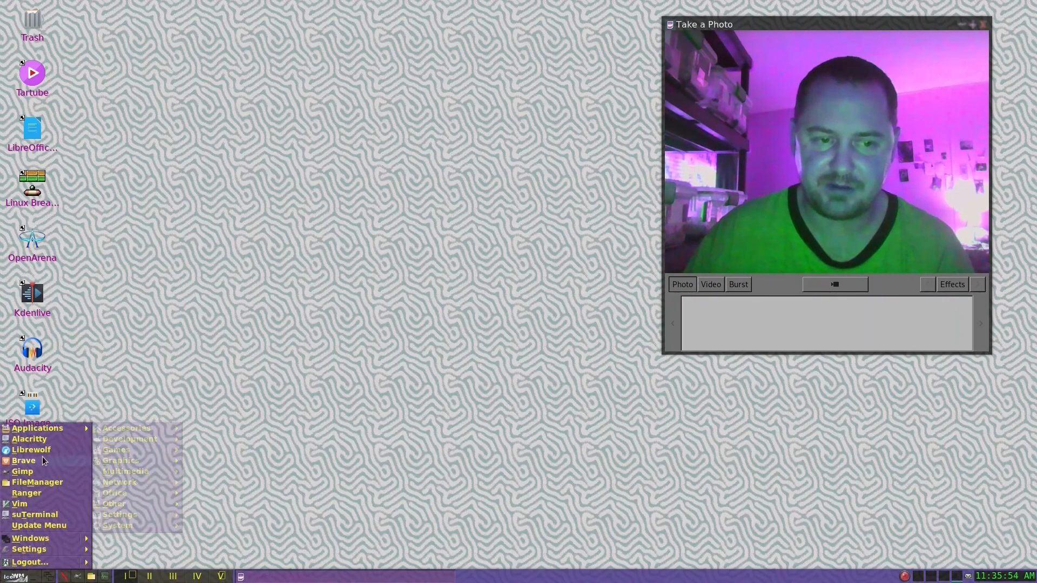
click(165, 305)
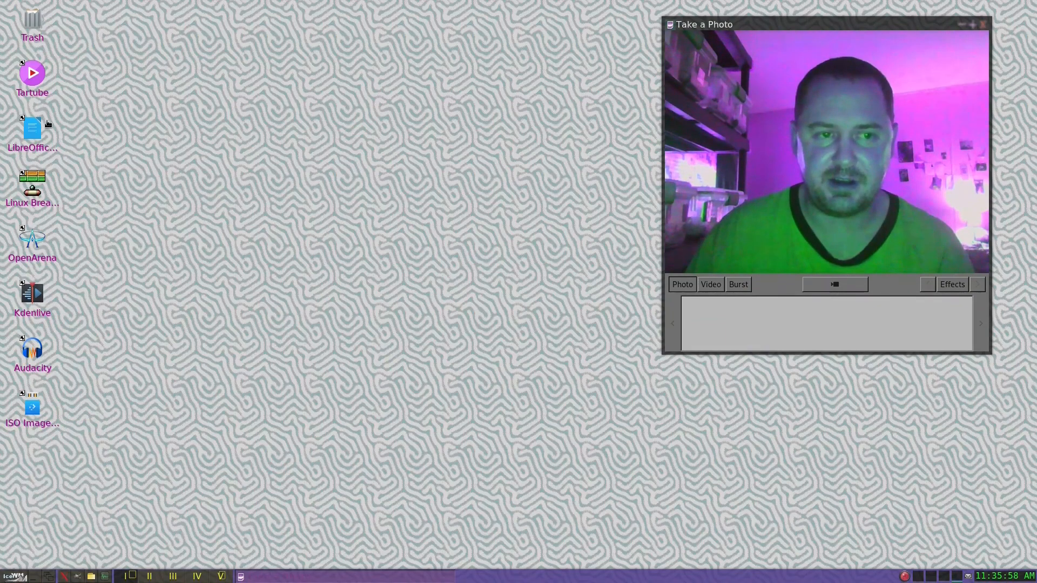
mouse_move(239, 398)
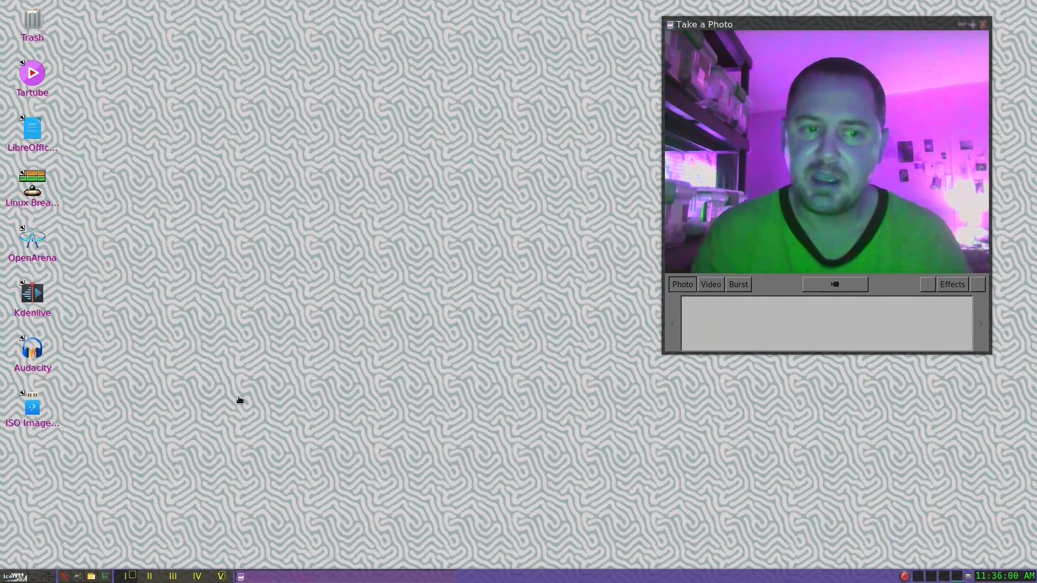